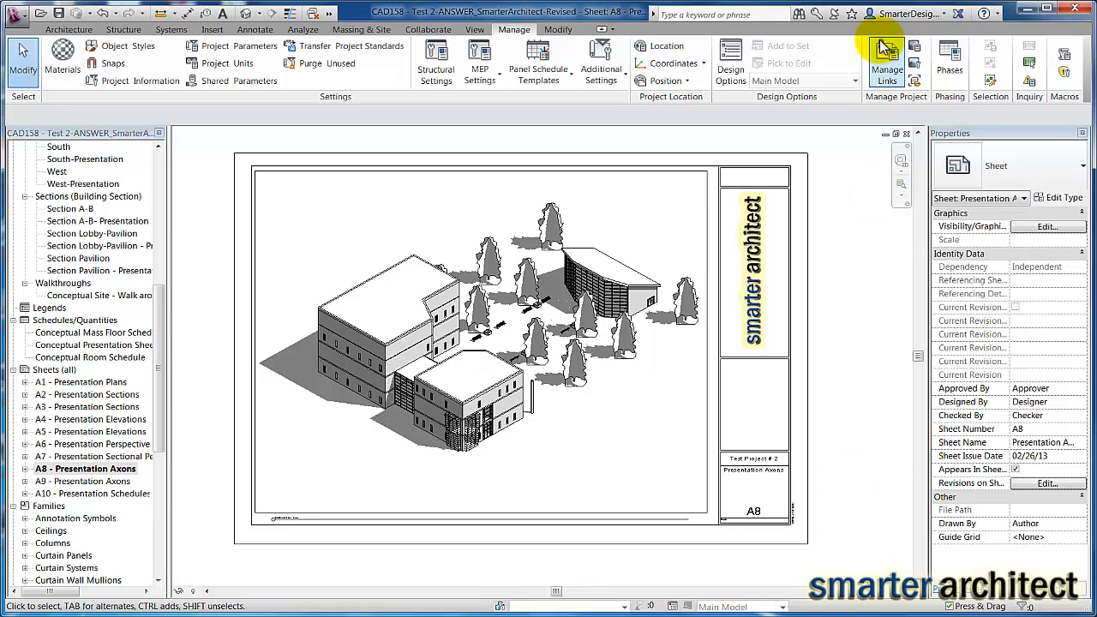
mouse_move(809, 48)
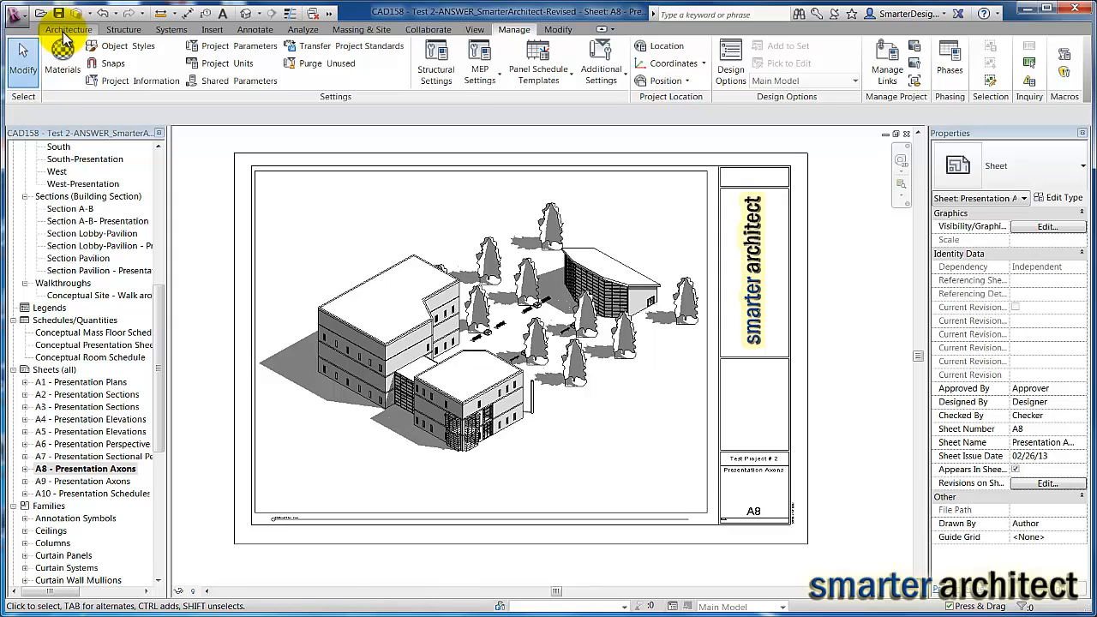
mouse_move(103, 34)
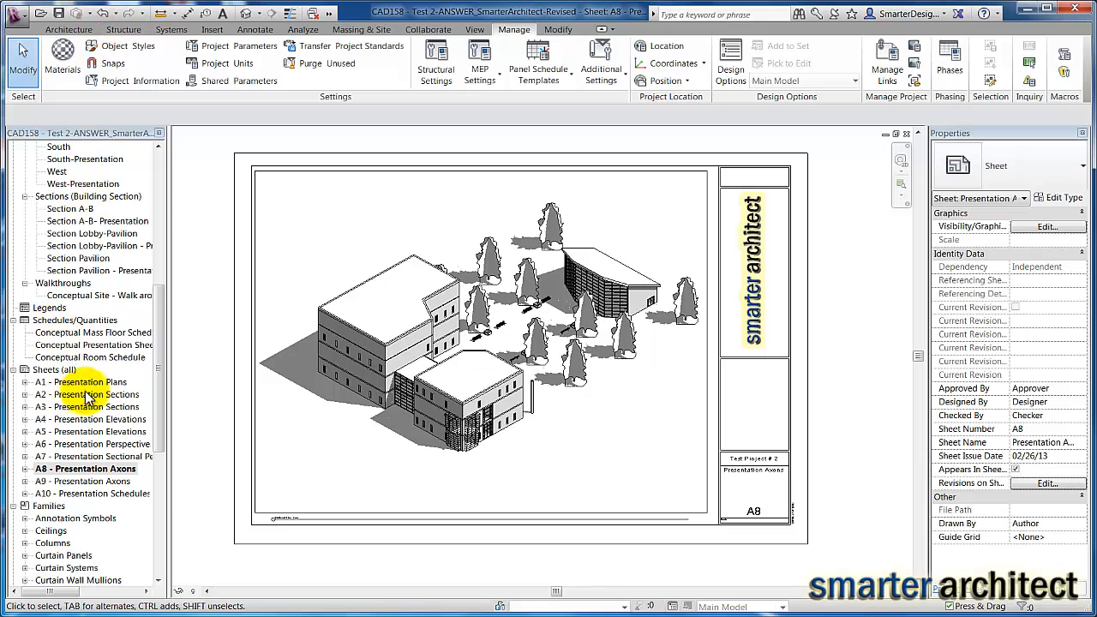
mouse_move(89, 381)
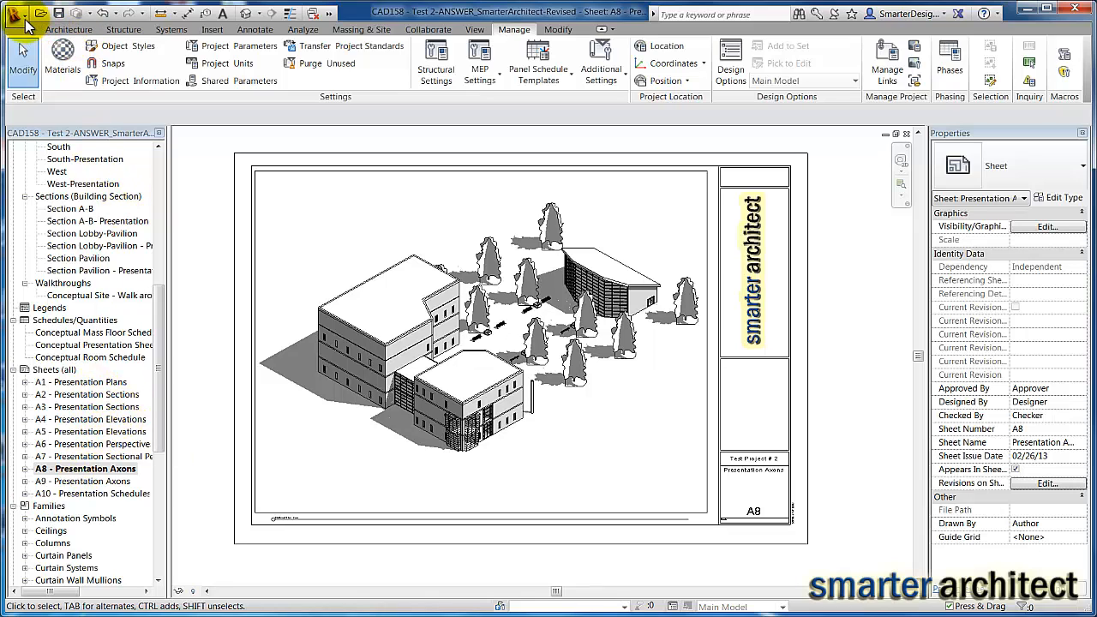
mouse_move(19, 16)
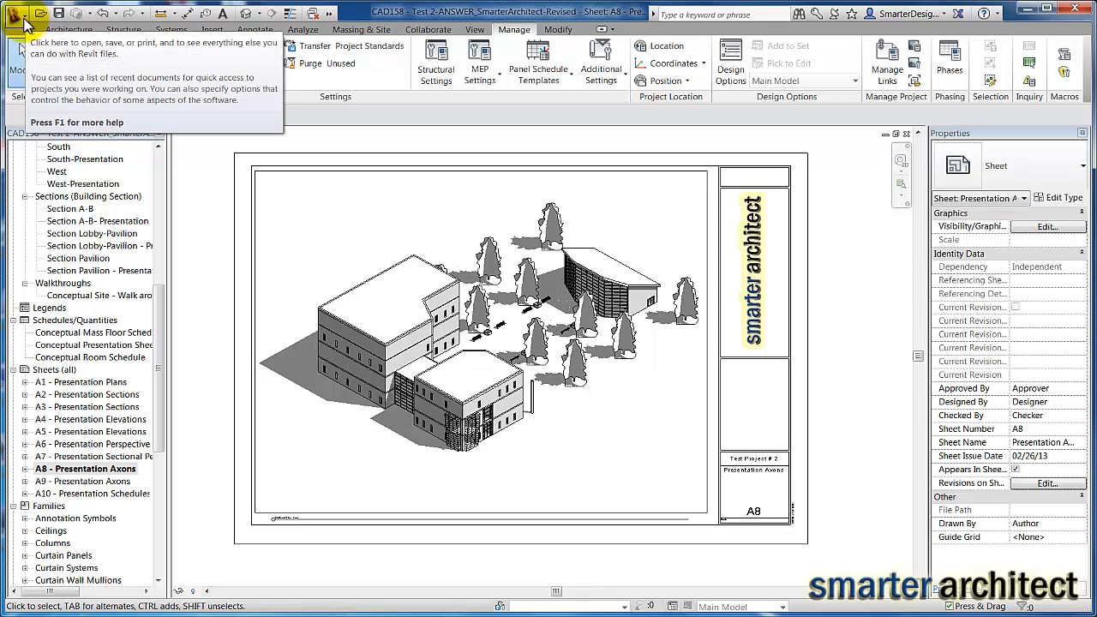
Expand the Print submenu from the Revit application menu
left_click(24, 15)
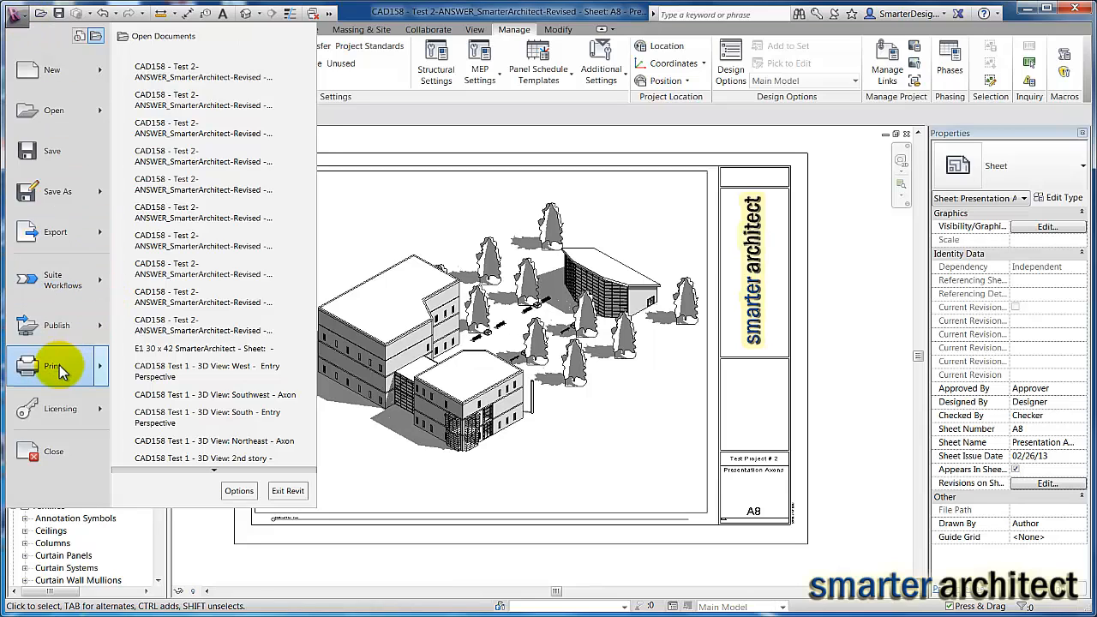
left_click(52, 367)
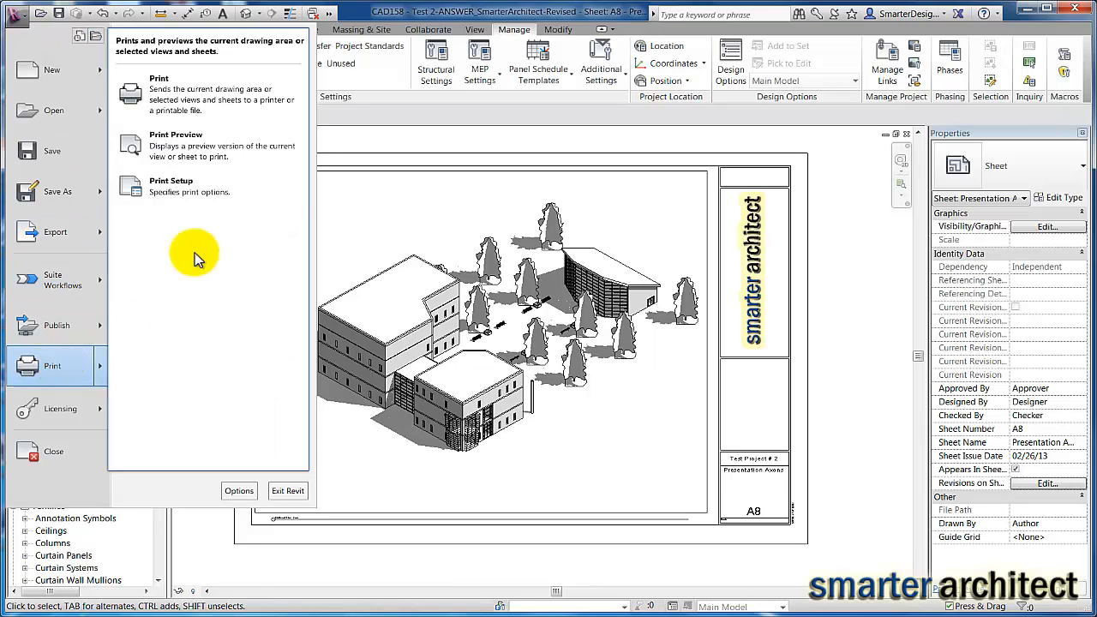
mouse_move(214, 106)
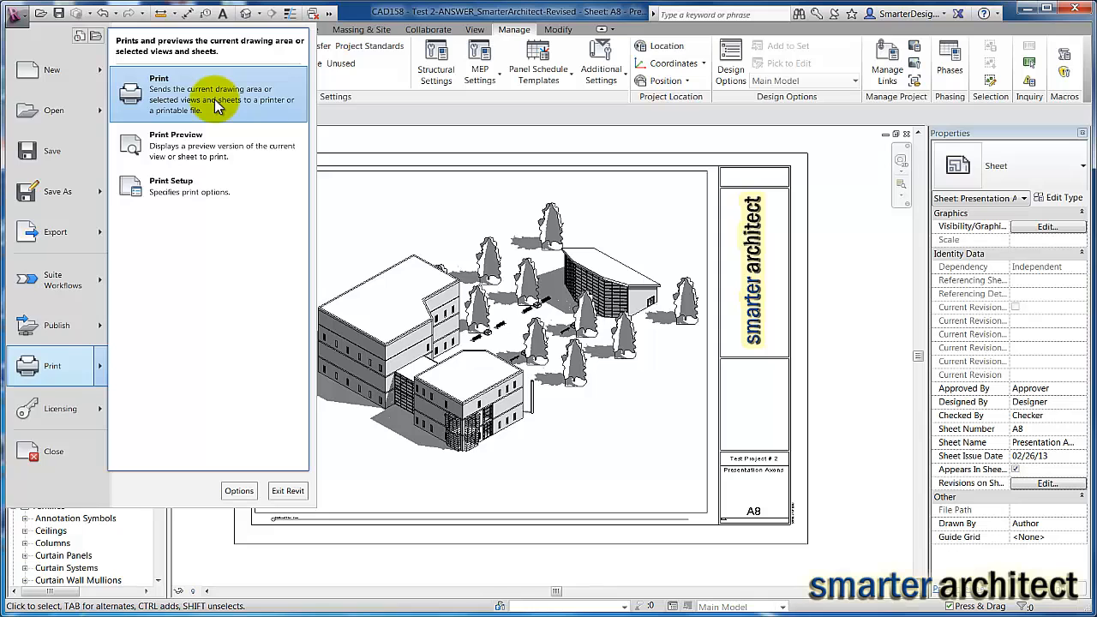
Bring up the Print dialog for sheet A8 with the printer name list expanded
left_click(157, 94)
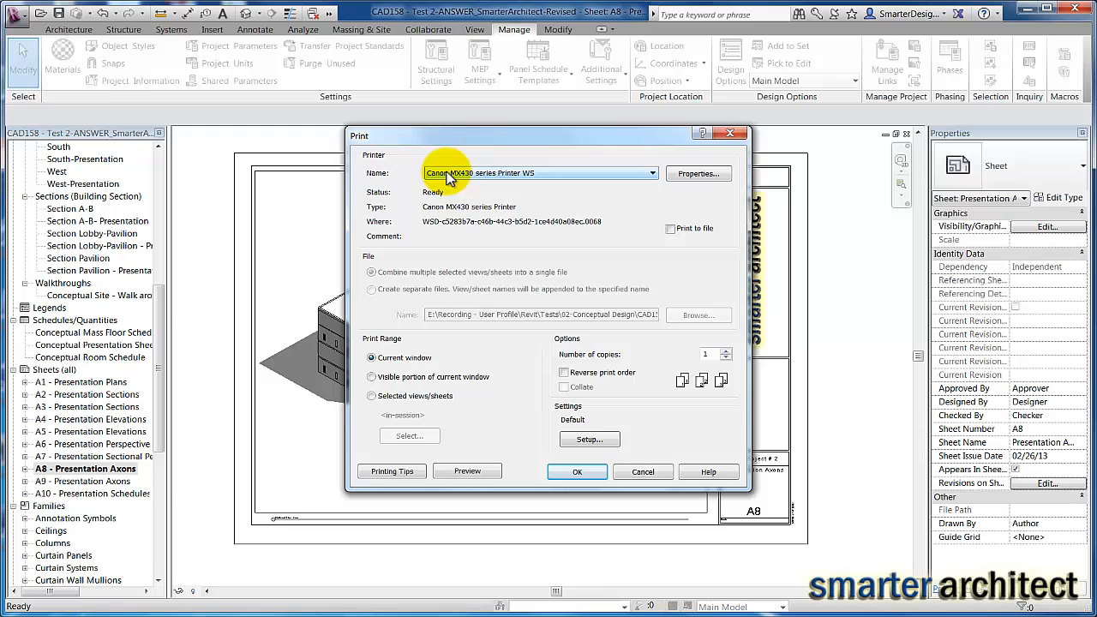
mouse_move(614, 175)
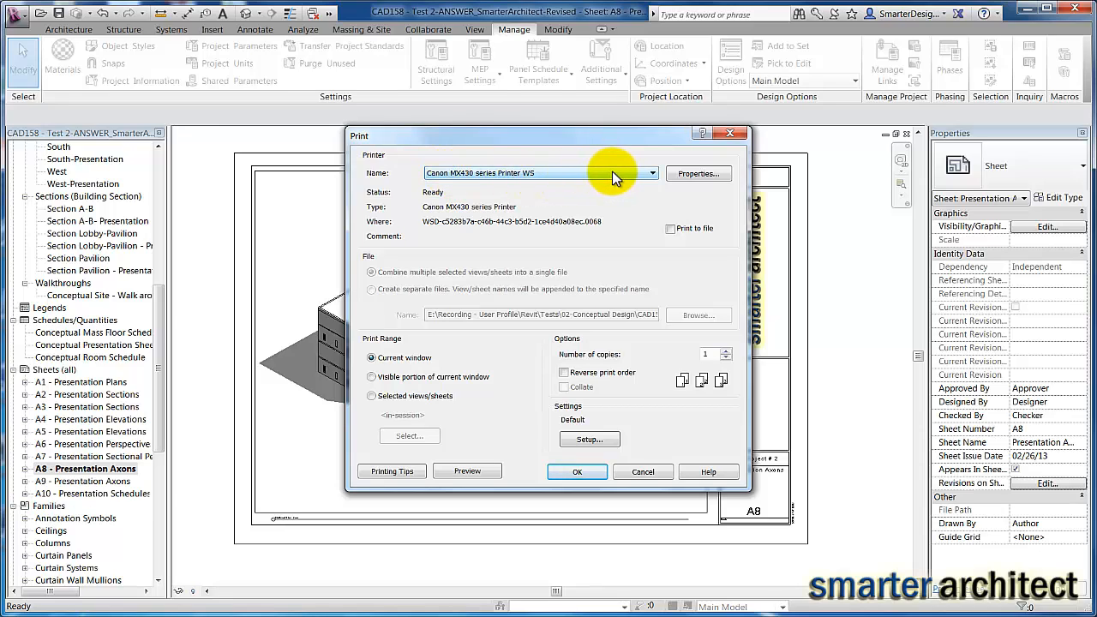
left_click(652, 173)
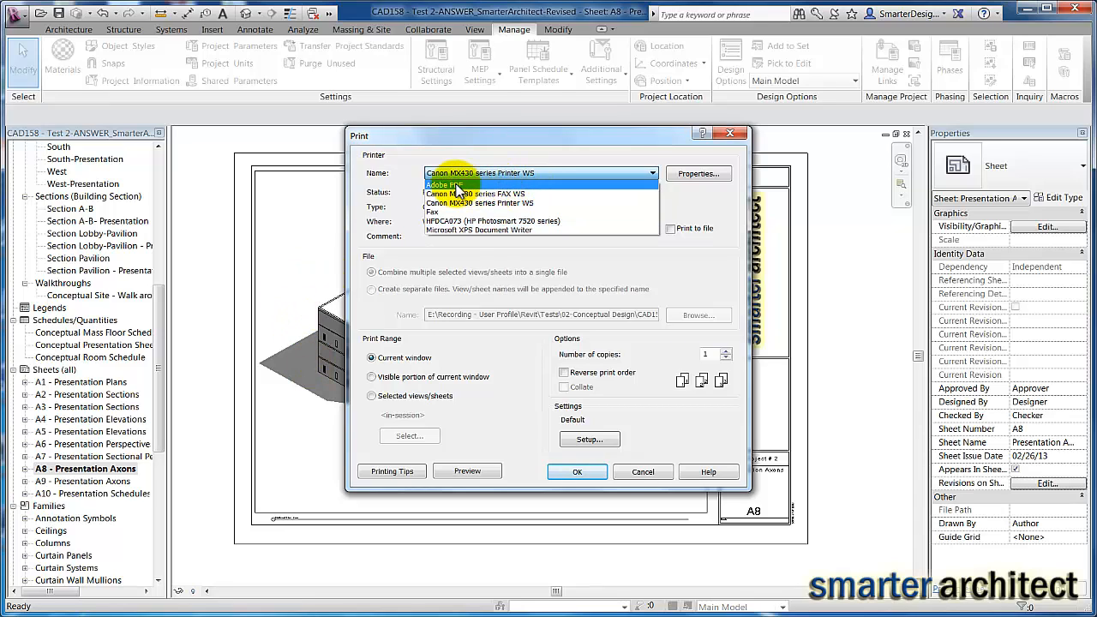
Target Adobe PDF, set the range to Selected views/sheets, and start choosing them
left_click(446, 185)
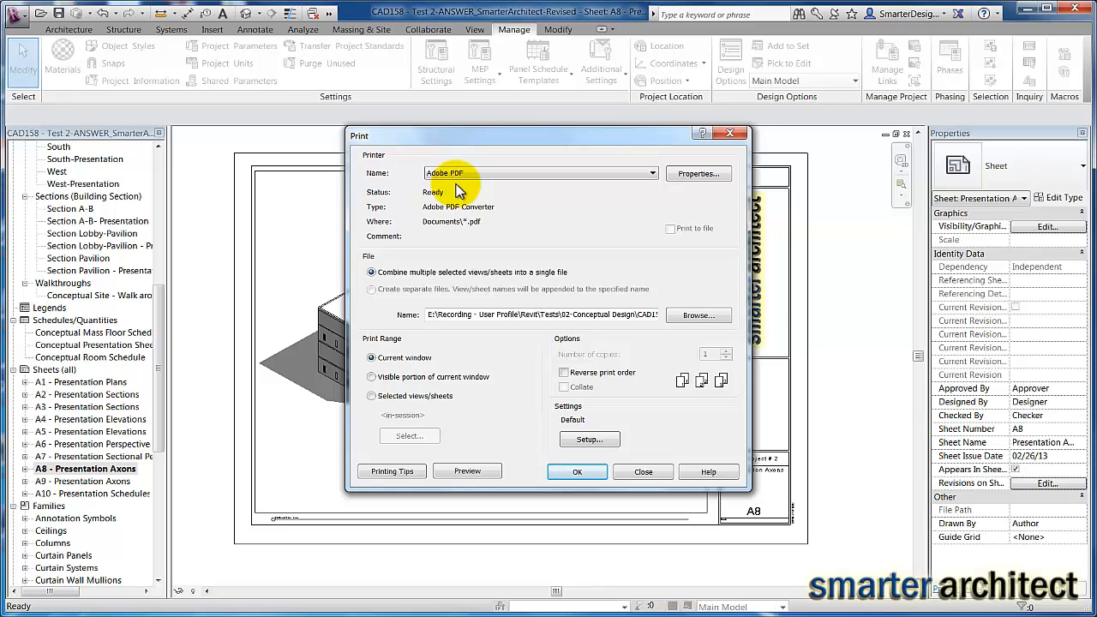
mouse_move(555, 199)
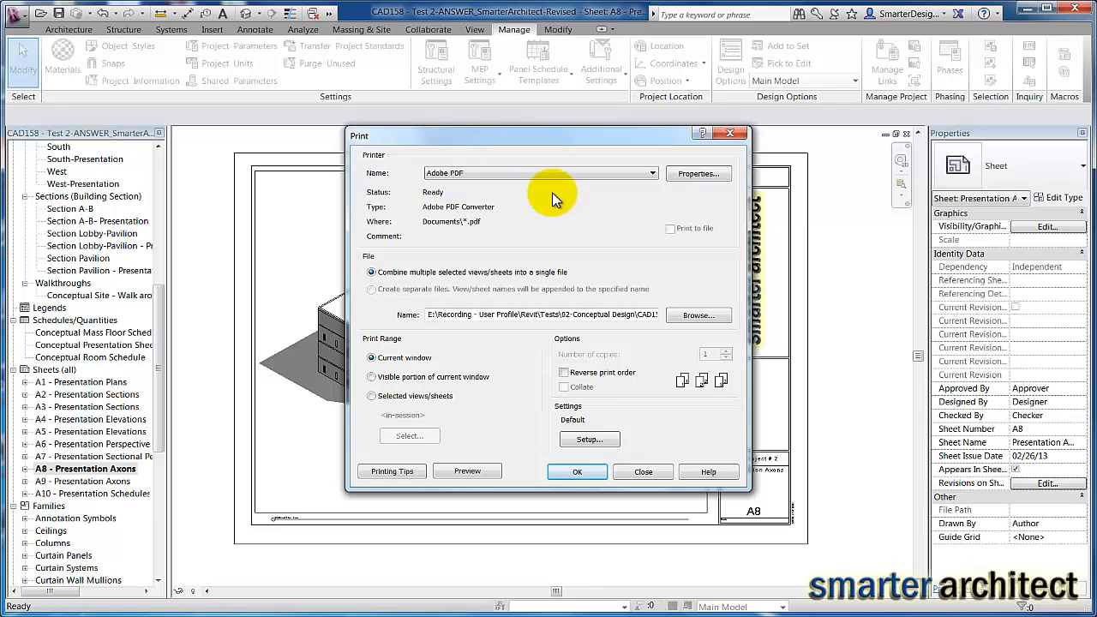
mouse_move(547, 168)
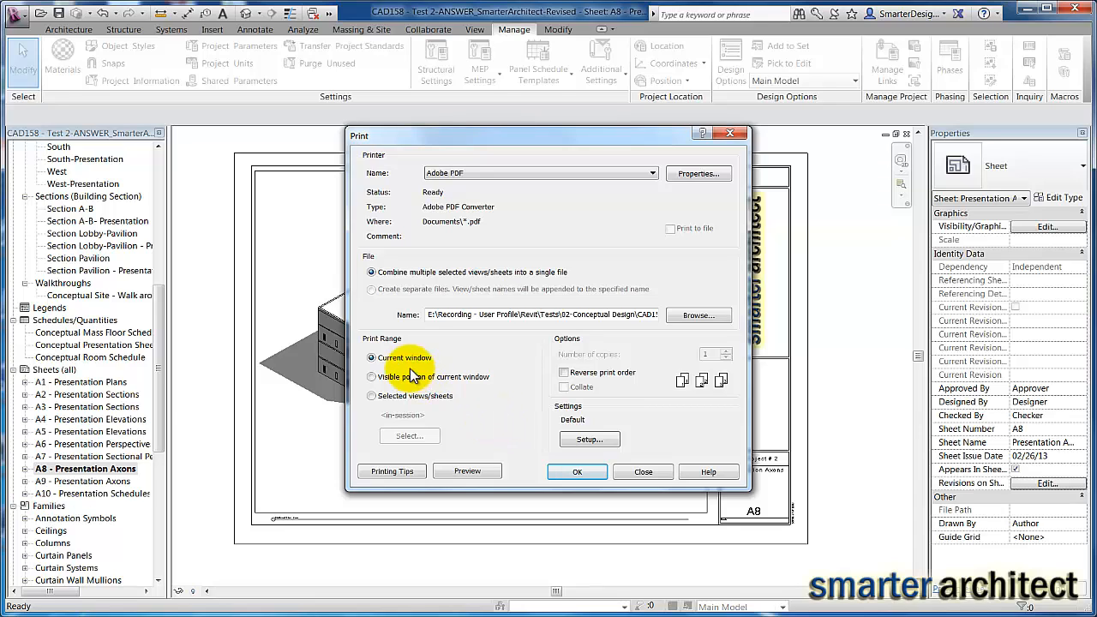
mouse_move(465, 353)
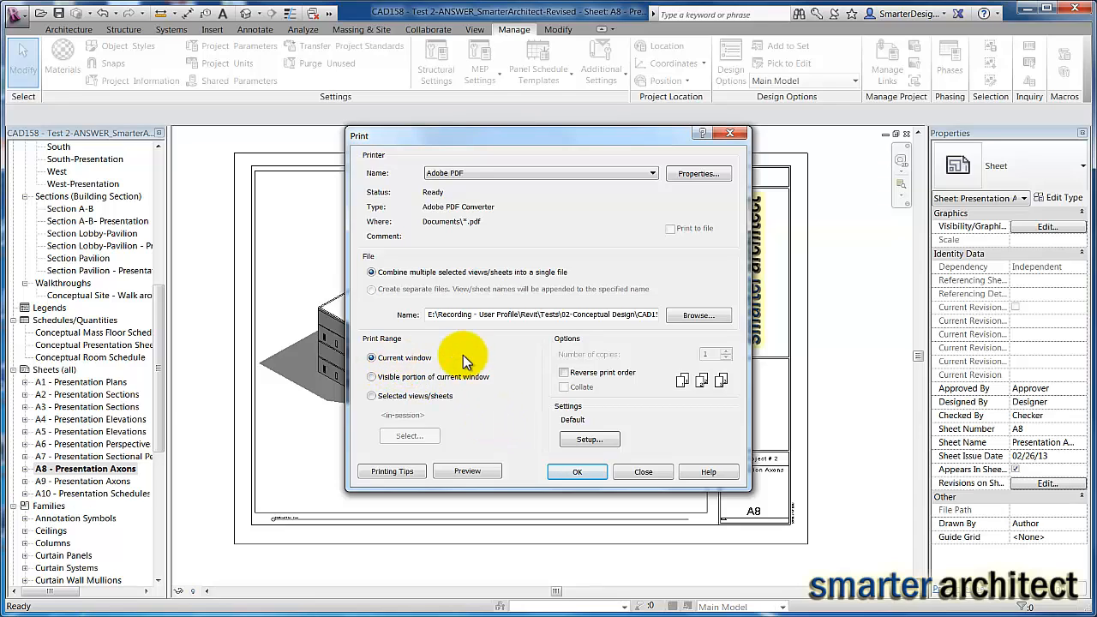
mouse_move(638, 213)
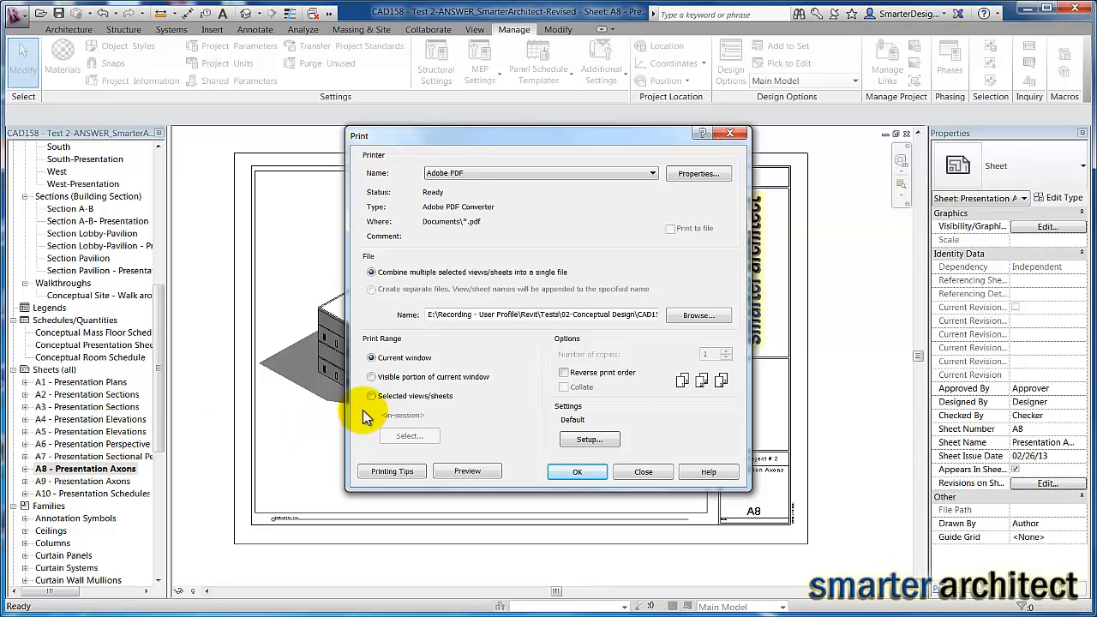
left_click(371, 396)
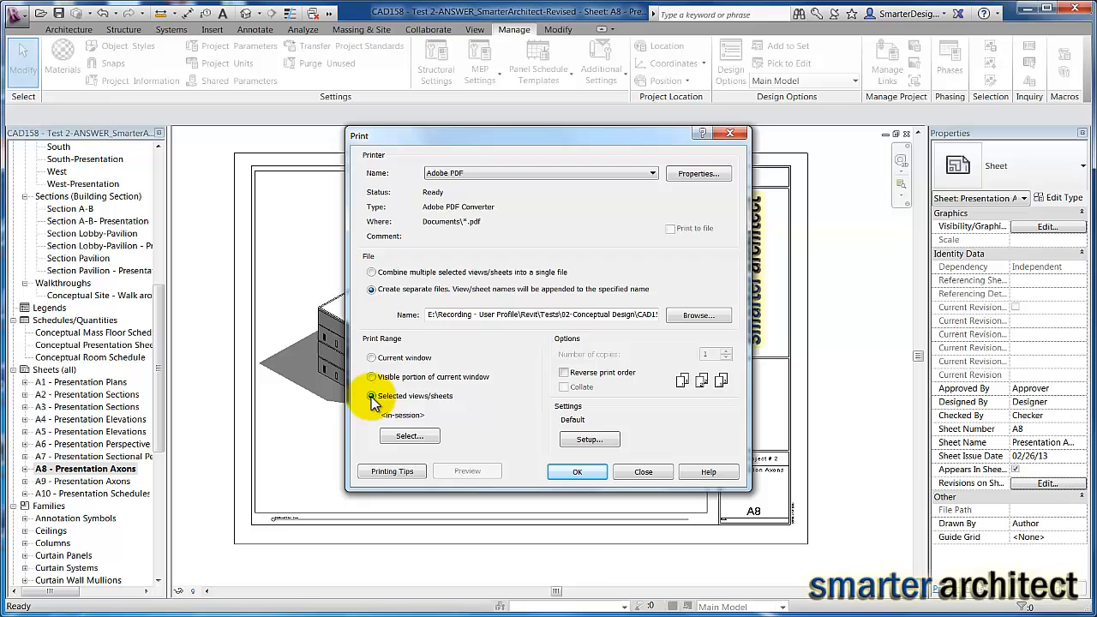
left_click(408, 435)
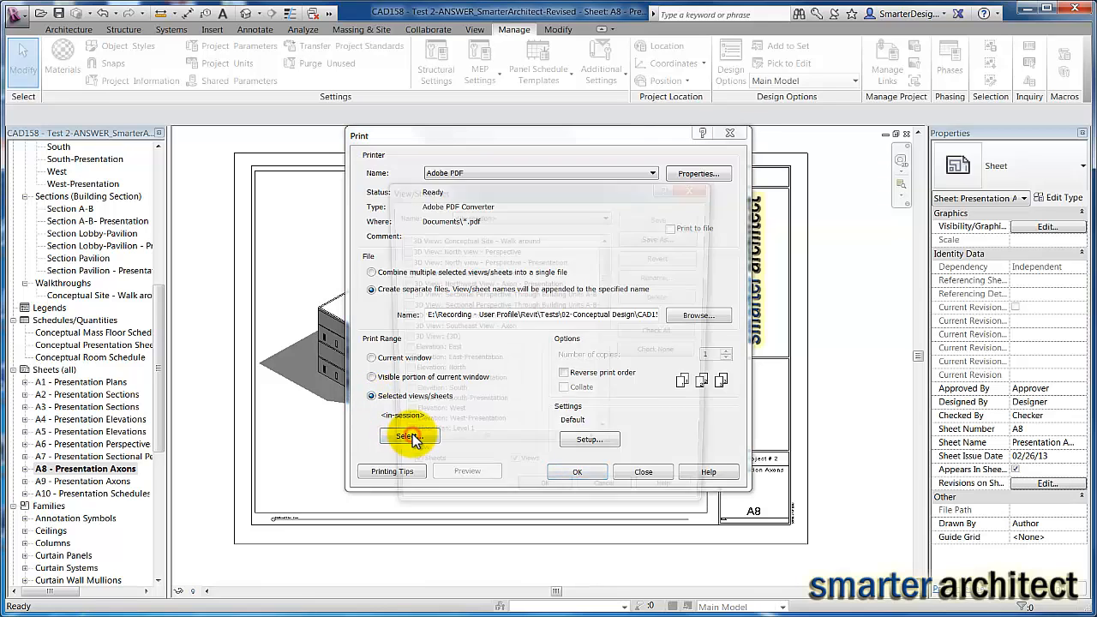
Filter the View/Sheet Set list to show only sheets A1 through A10, hiding views
left_click(412, 435)
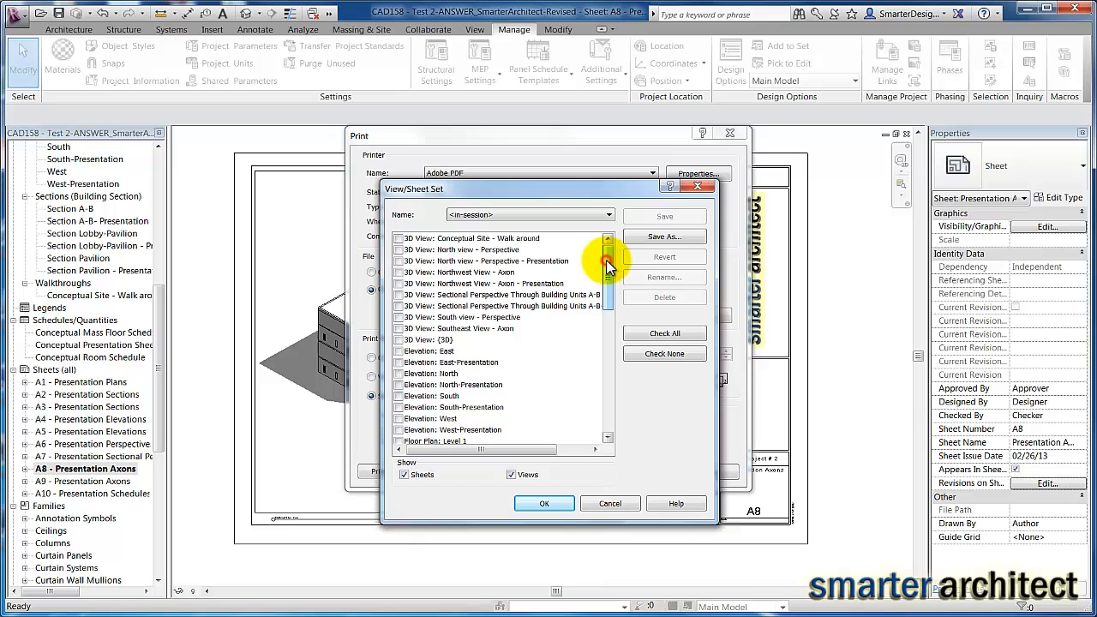
scroll("down", 3)
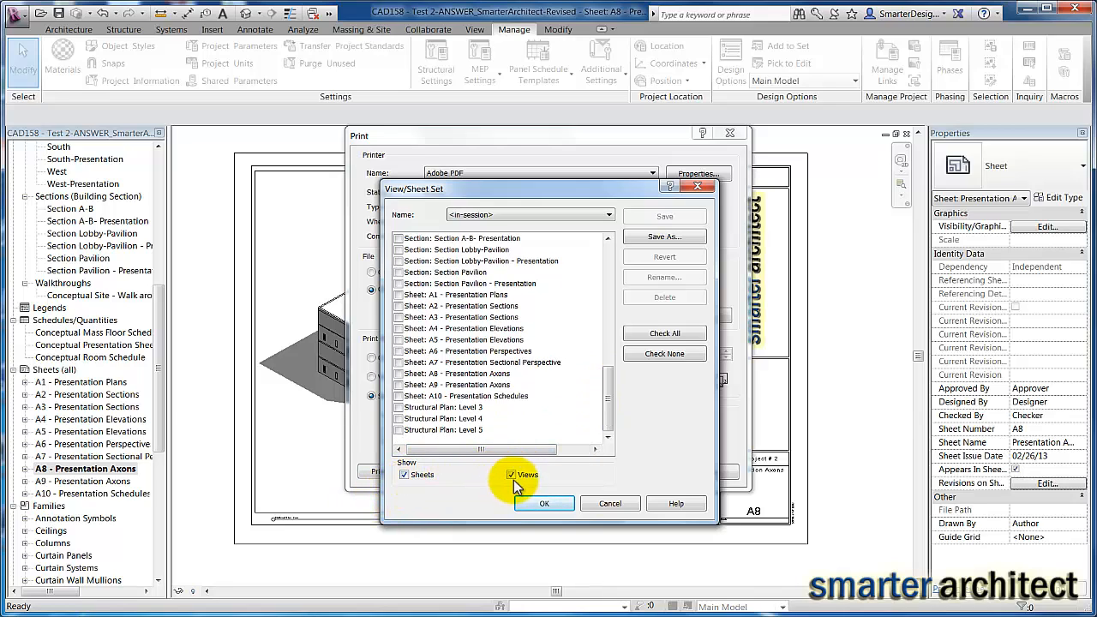
left_click(511, 475)
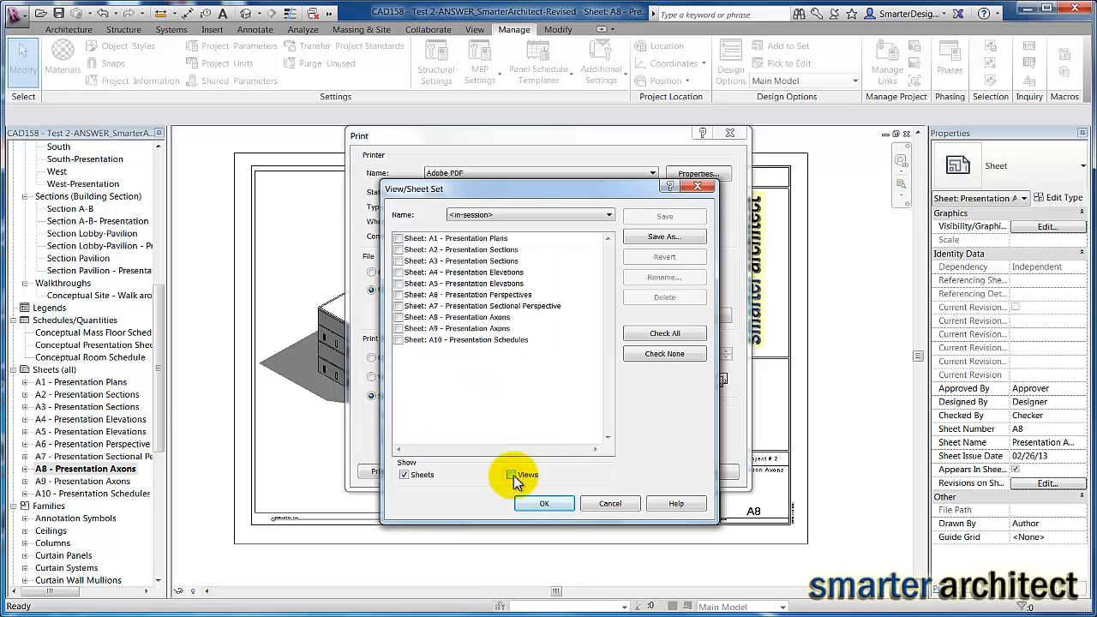
left_click(511, 475)
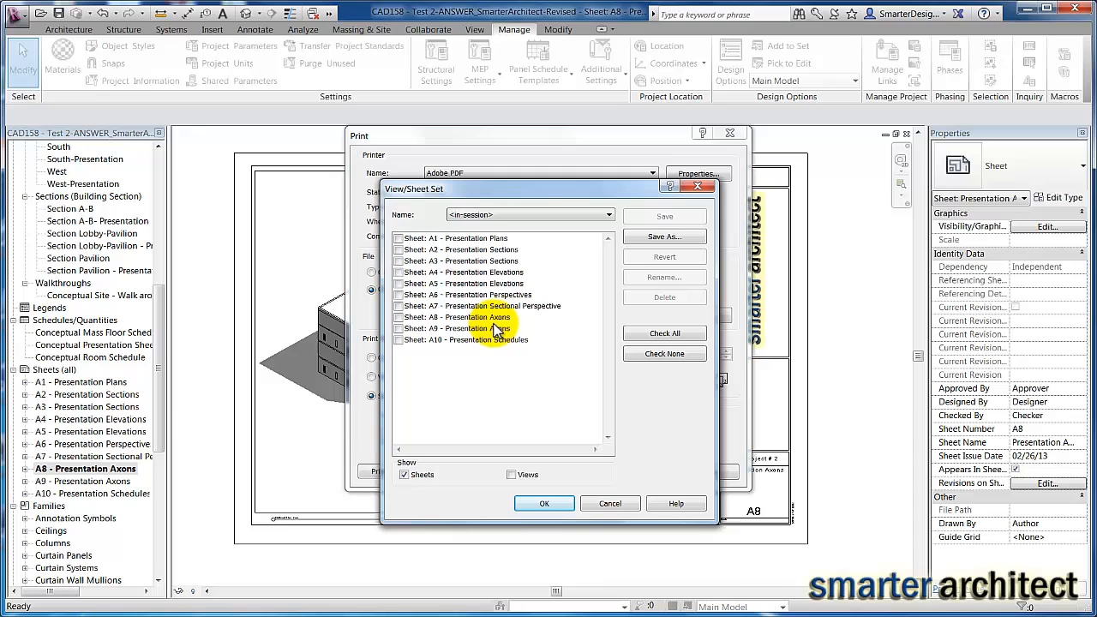
mouse_move(494, 355)
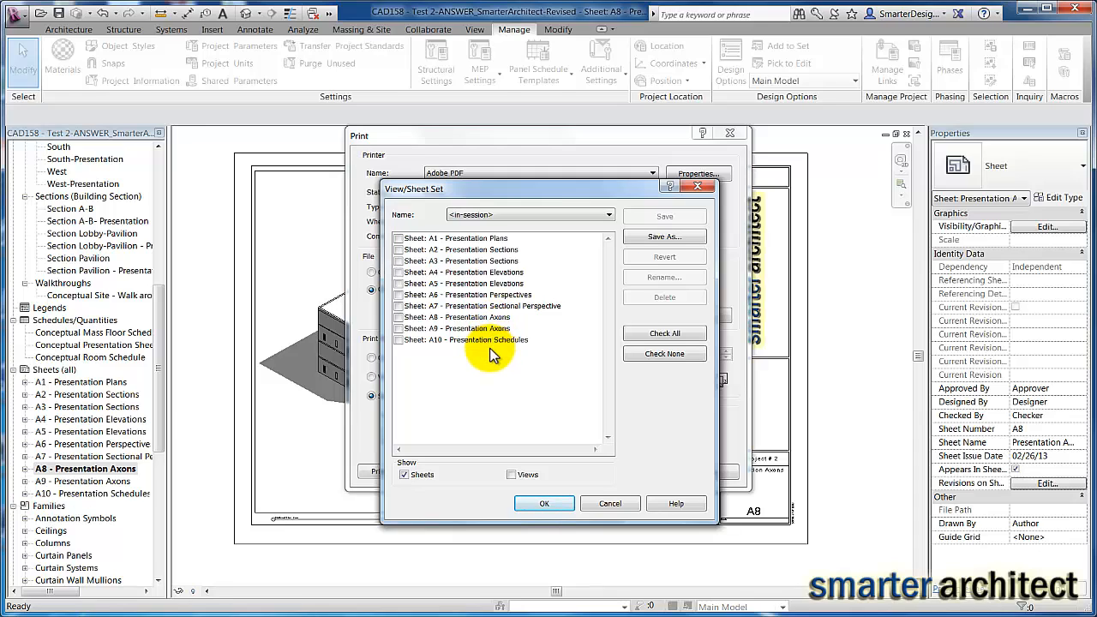
left_click(405, 473)
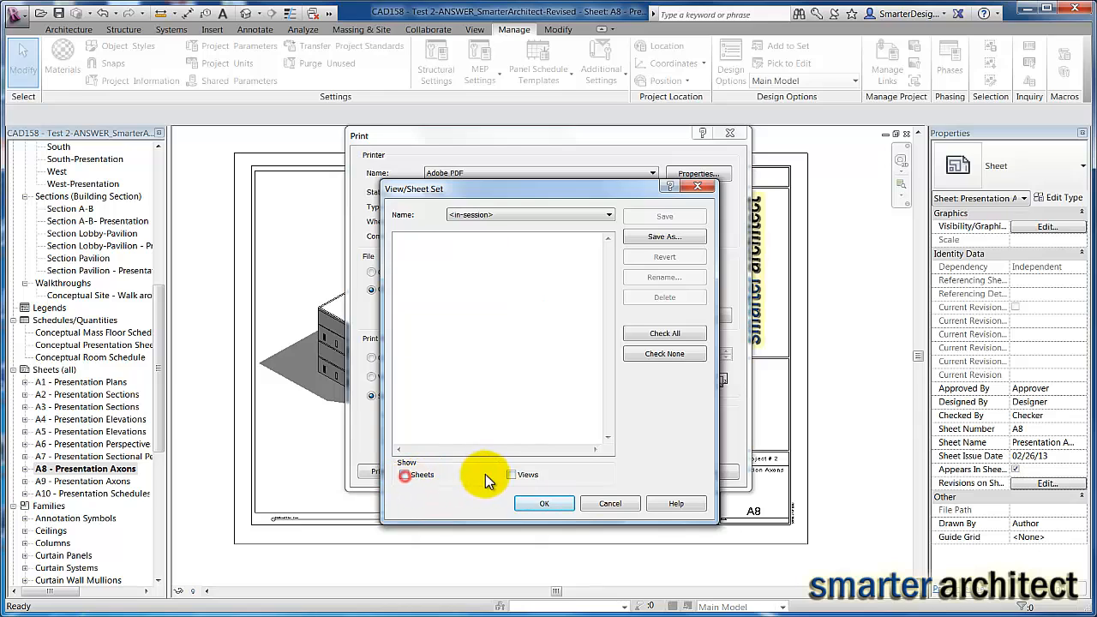
left_click(511, 474)
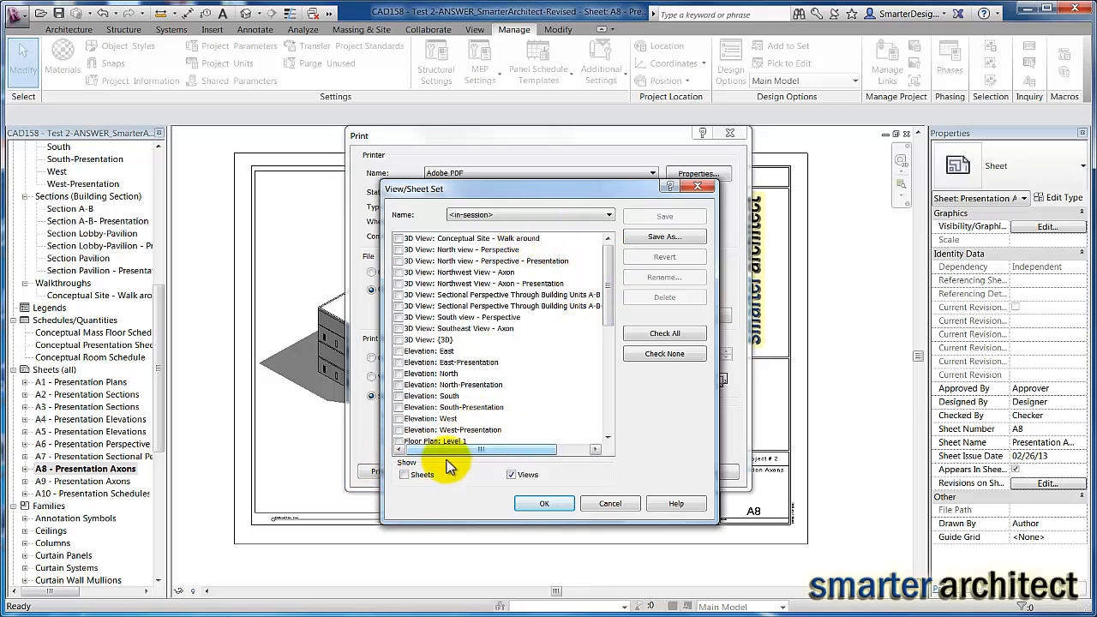
left_click(404, 475)
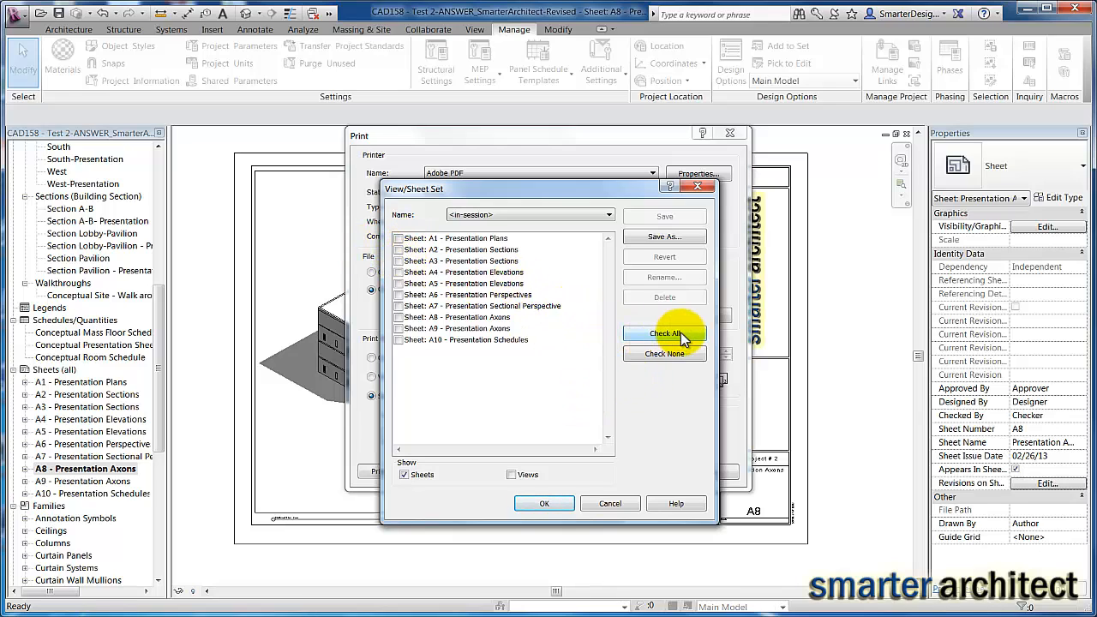
Check all ten presentation sheets, answer the save-set prompt, and return to Print
left_click(665, 332)
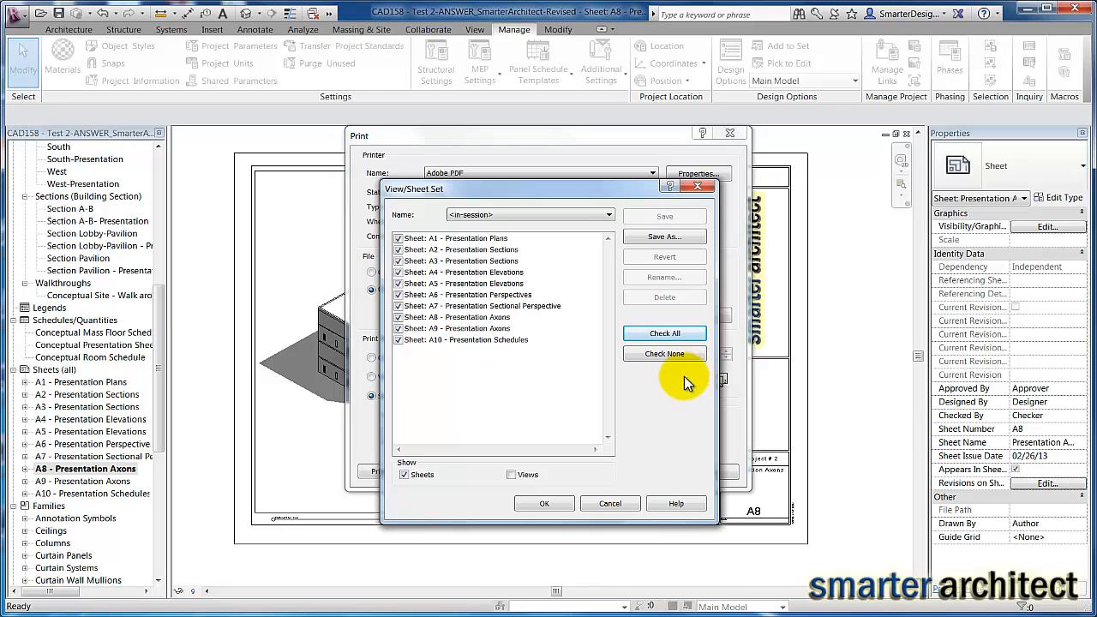
left_click(546, 504)
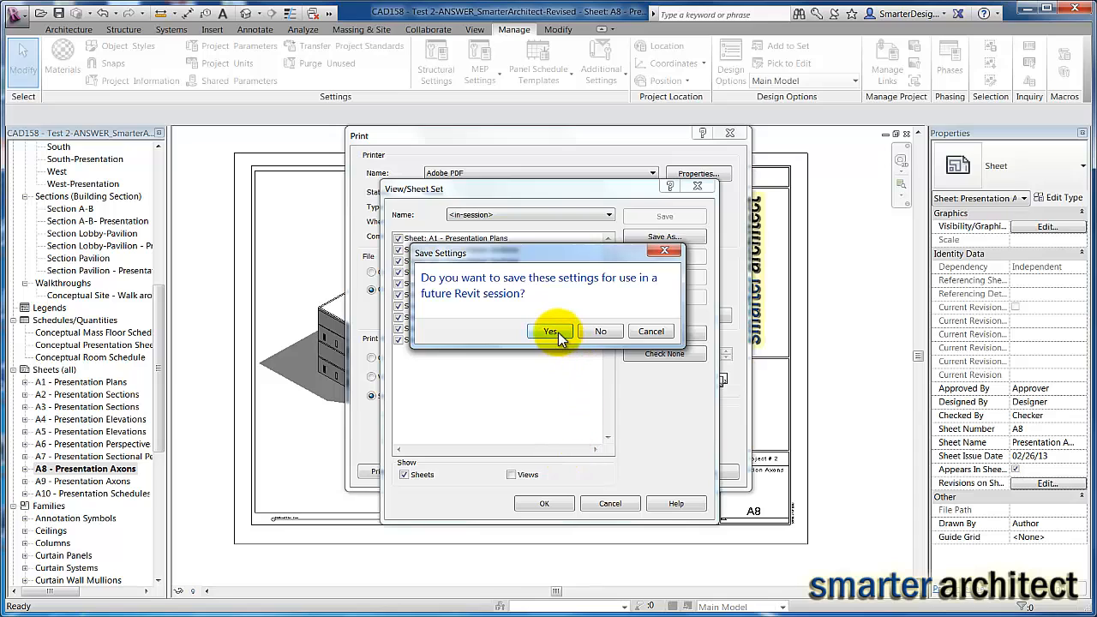
mouse_move(679, 353)
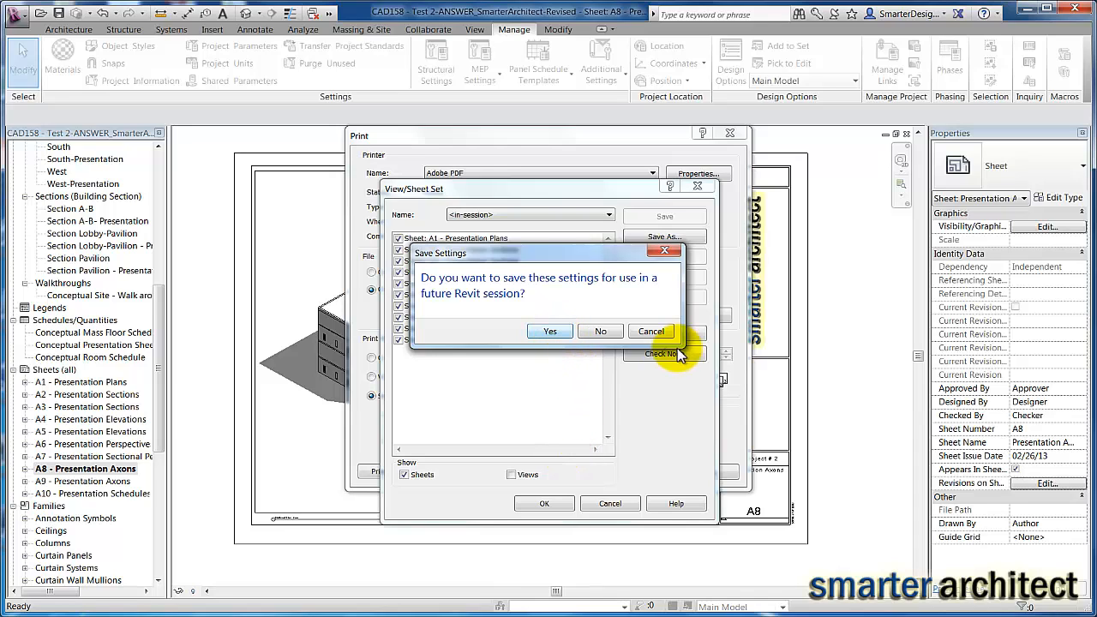
left_click(600, 331)
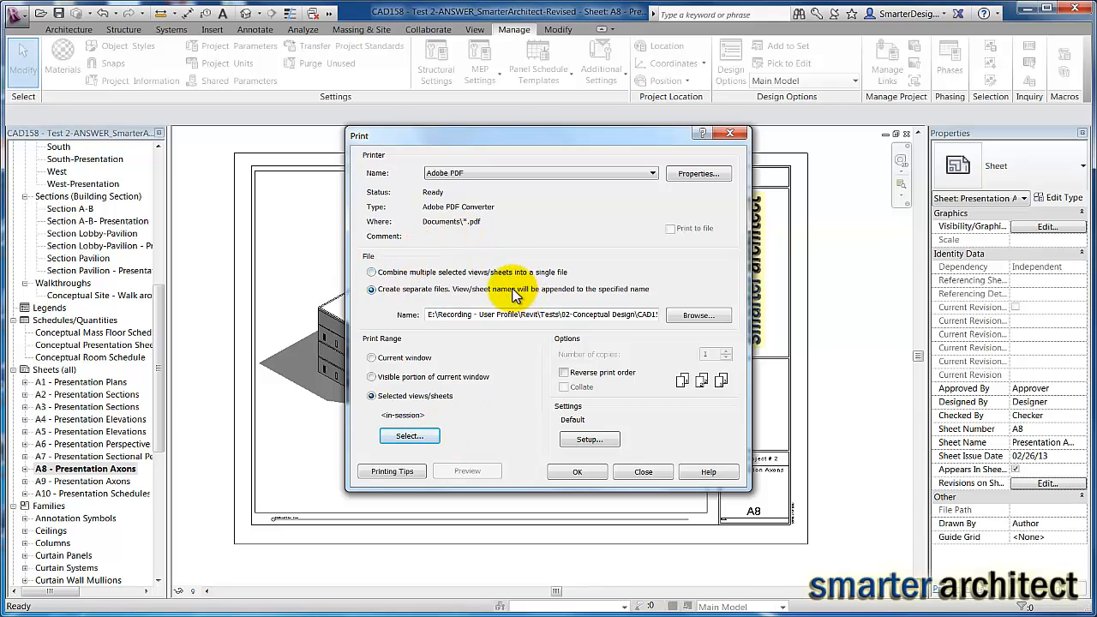
Choose combining the selected sheets into a single file
left_click(371, 273)
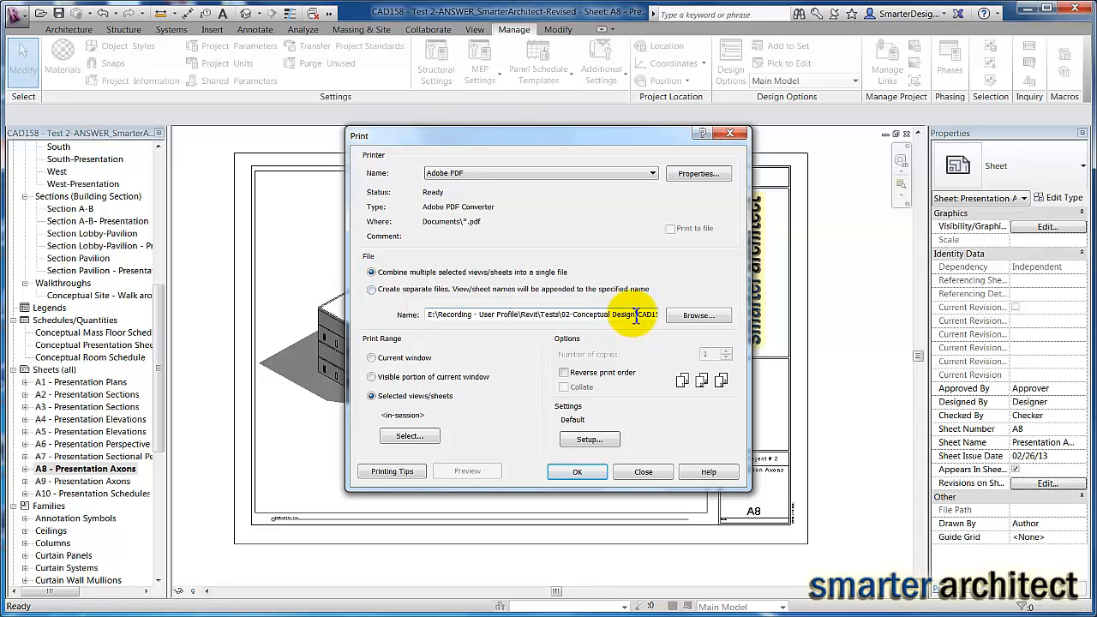
mouse_move(699, 316)
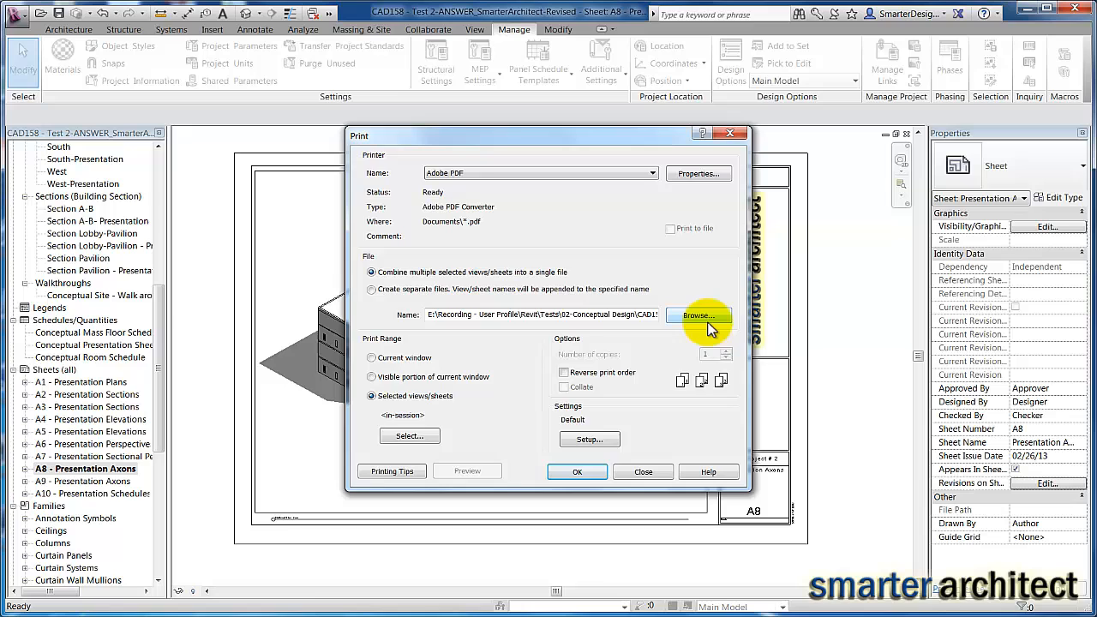
Save the combined PDF to the Desktop as Test 2-SmarterArchitect-PDF
left_click(698, 316)
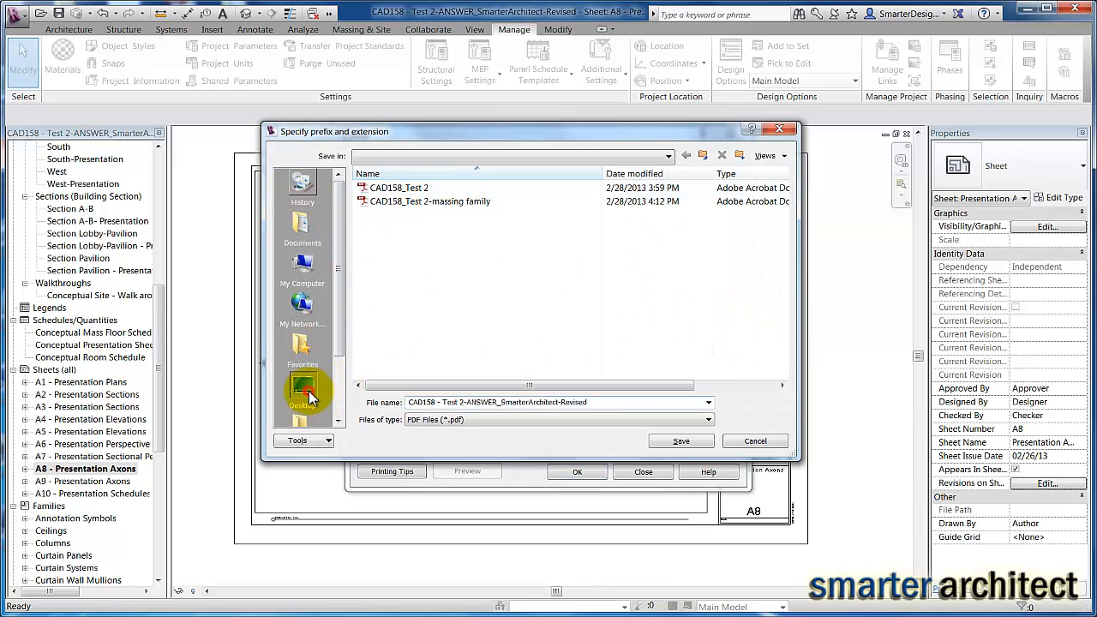
left_click(302, 386)
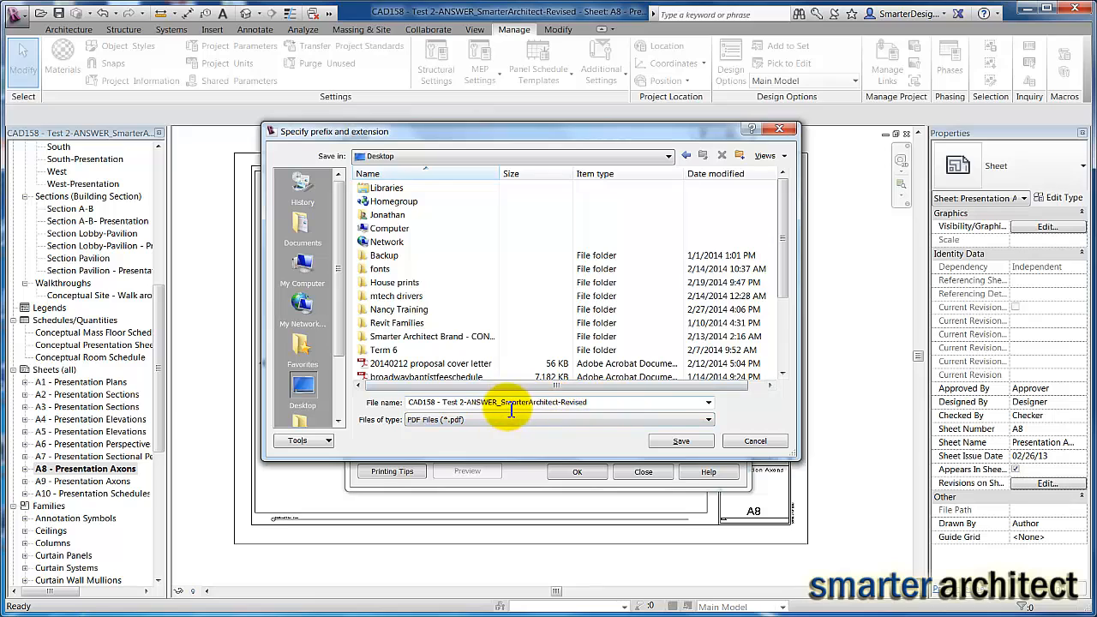
mouse_move(603, 411)
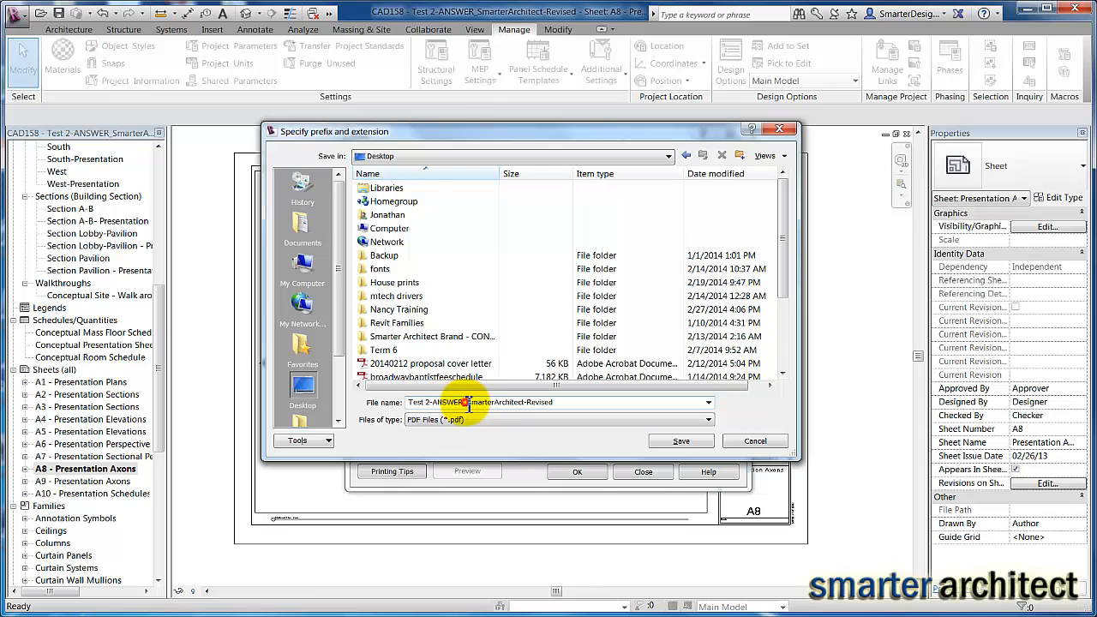
double_click(437, 402)
type("PDF")
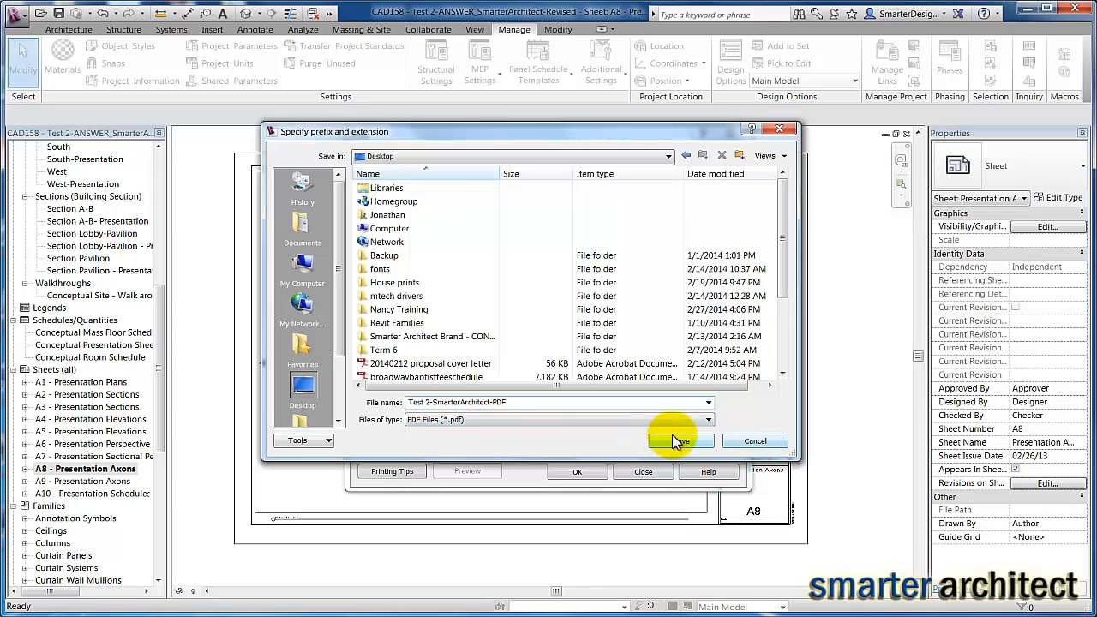
left_click(679, 441)
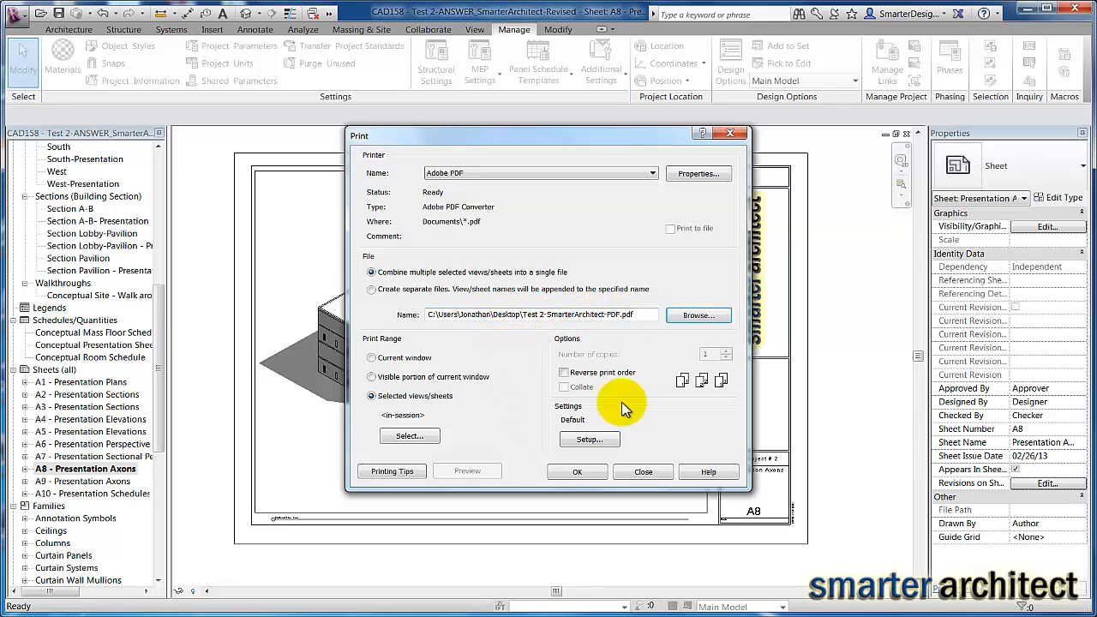
mouse_move(669, 437)
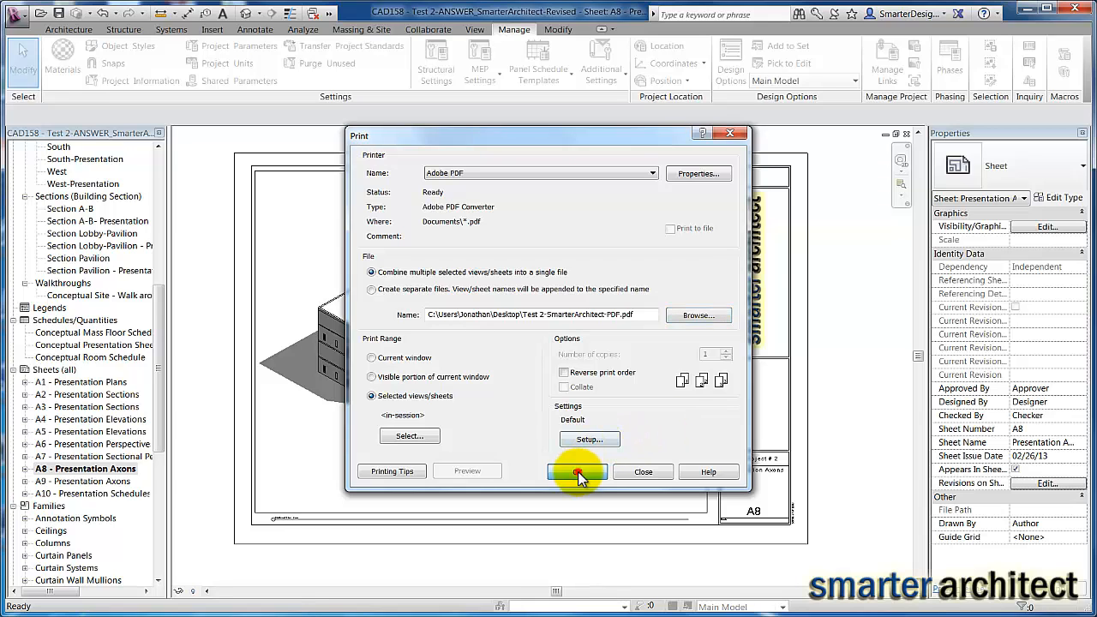
Print the sheets to PDF, dismissing the raster warning, saving onto the Desktop
left_click(576, 471)
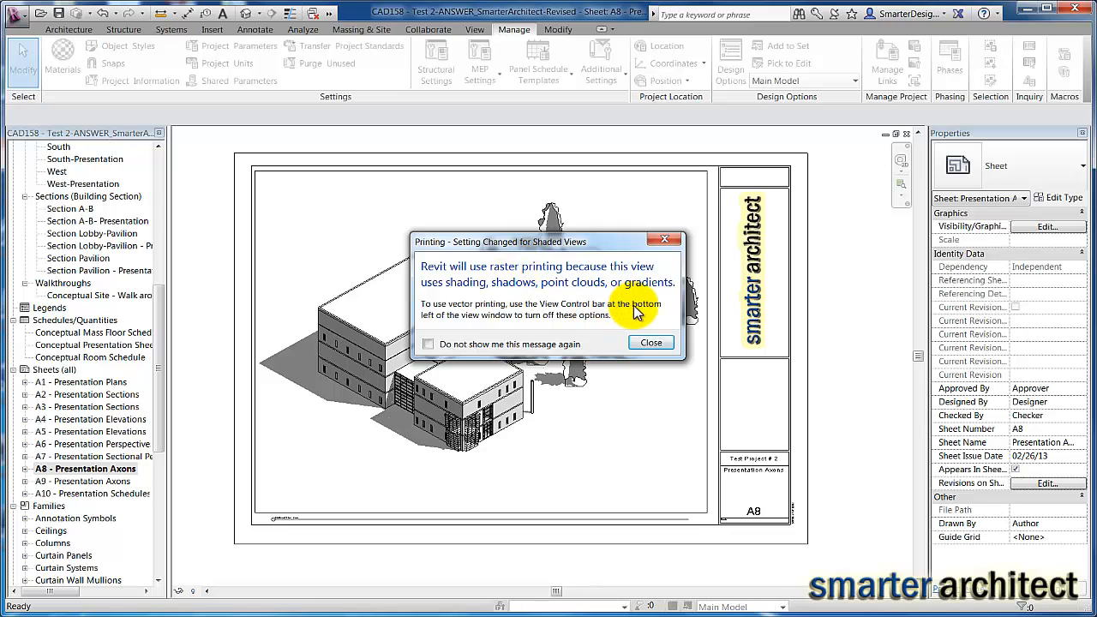
left_click(652, 343)
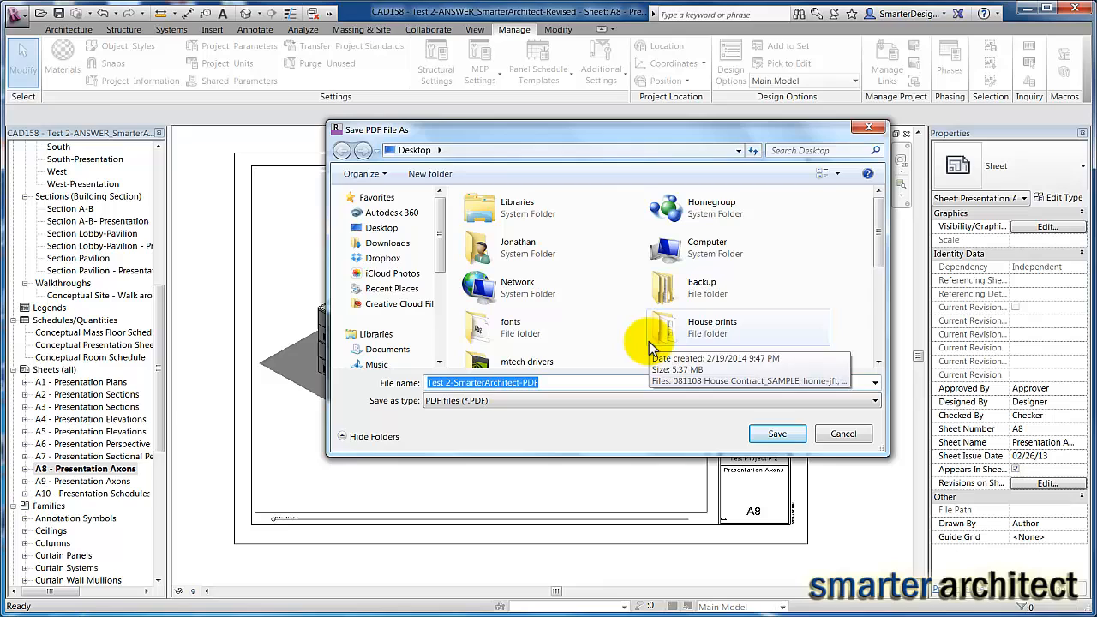
mouse_move(796, 428)
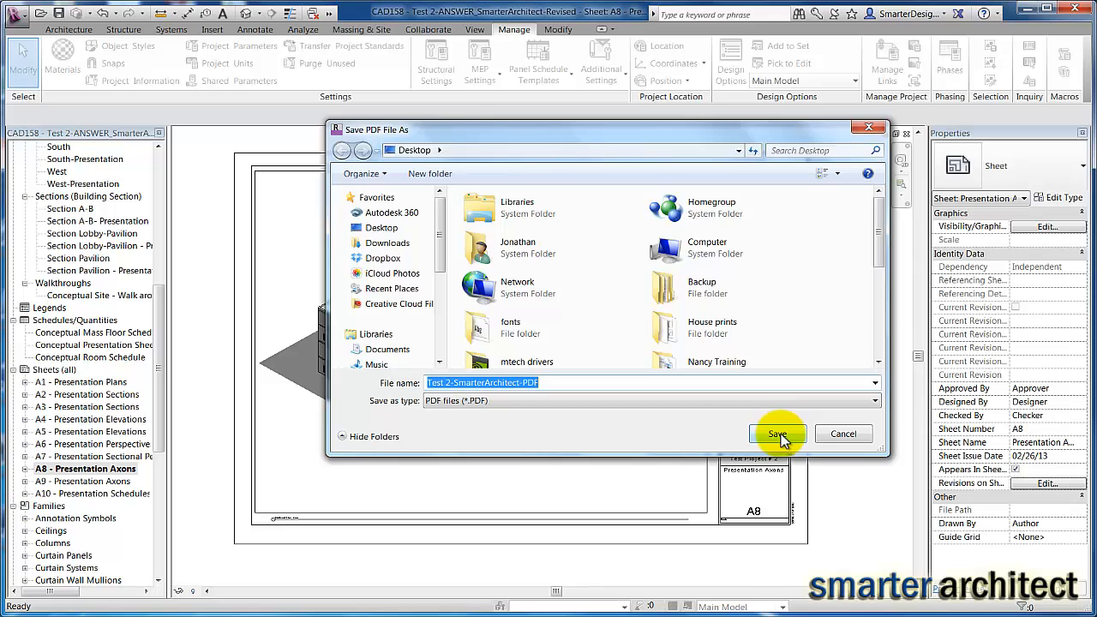
left_click(778, 434)
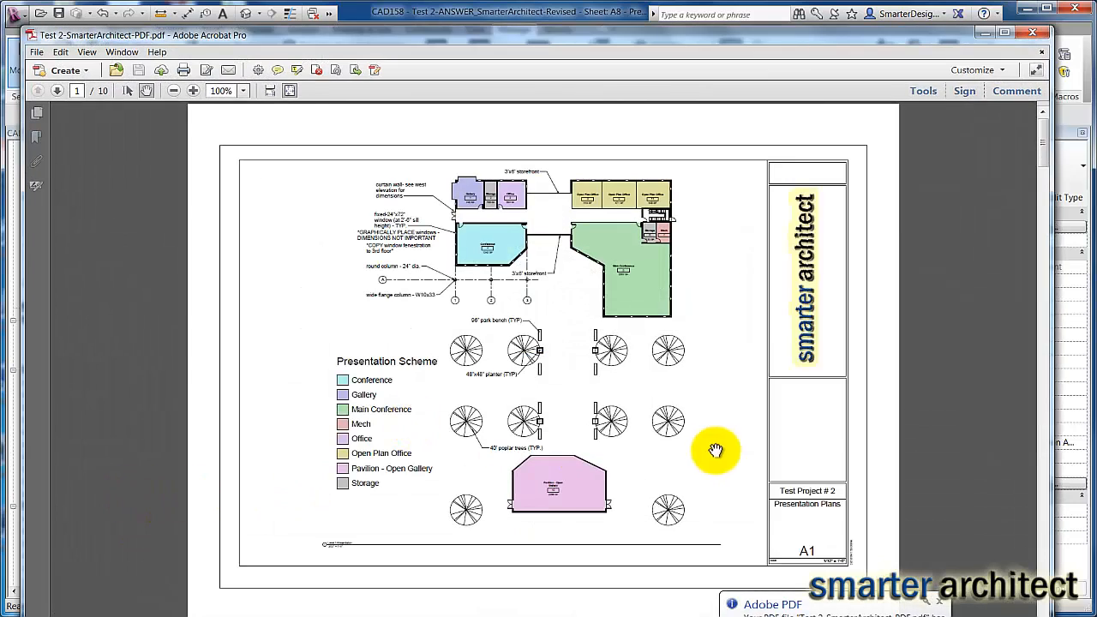
mouse_move(274, 43)
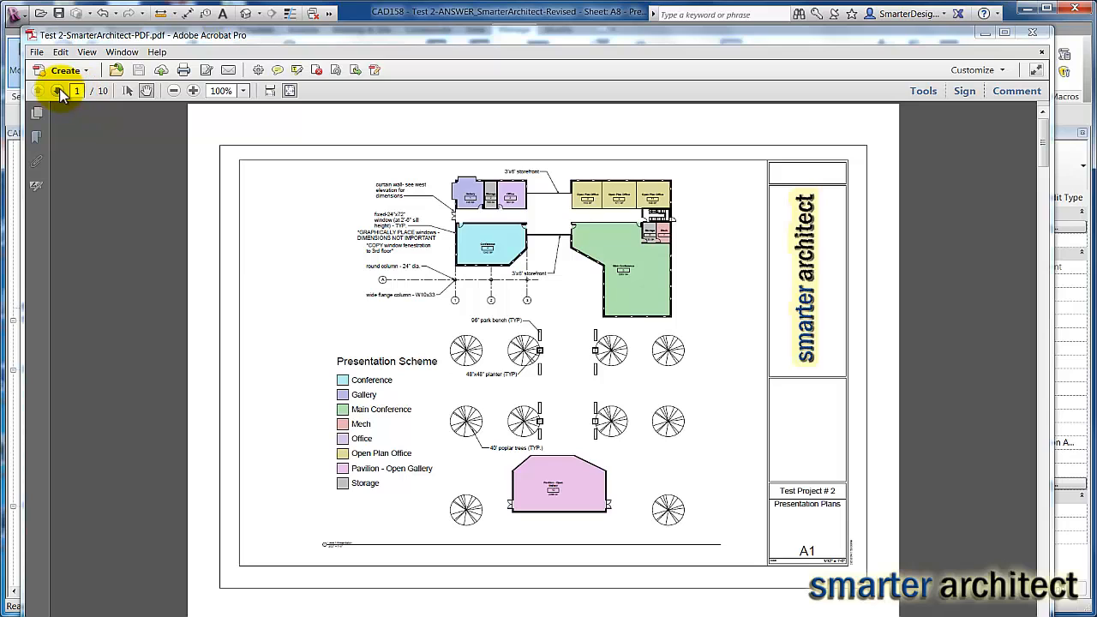
Page through the combined PDF from sheet A1 to sheet A10 in Acrobat
left_click(56, 93)
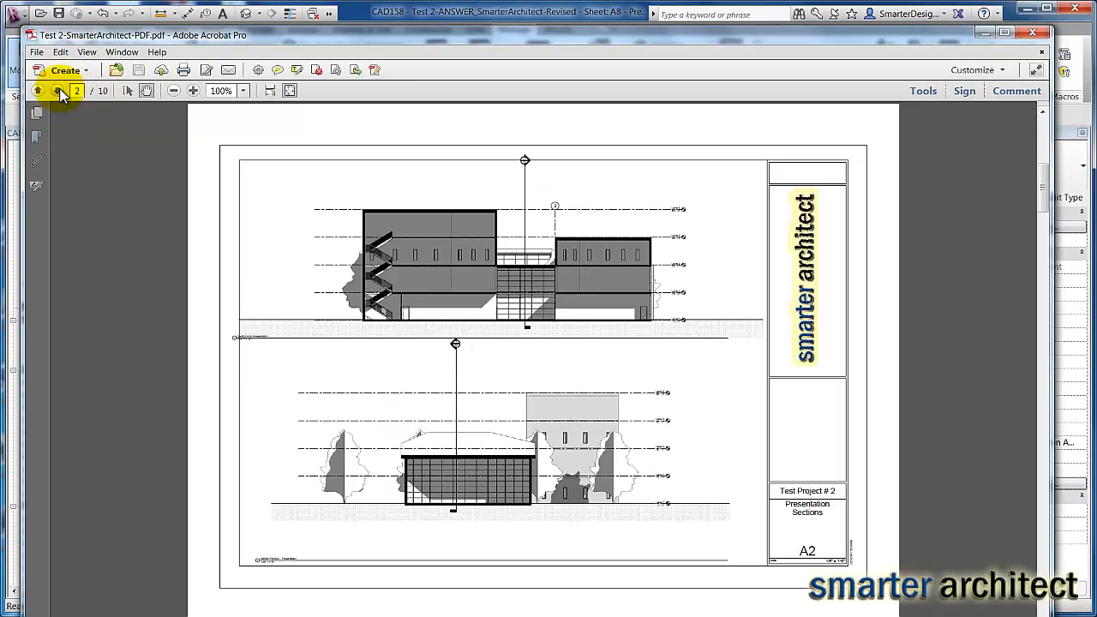
left_click(55, 89)
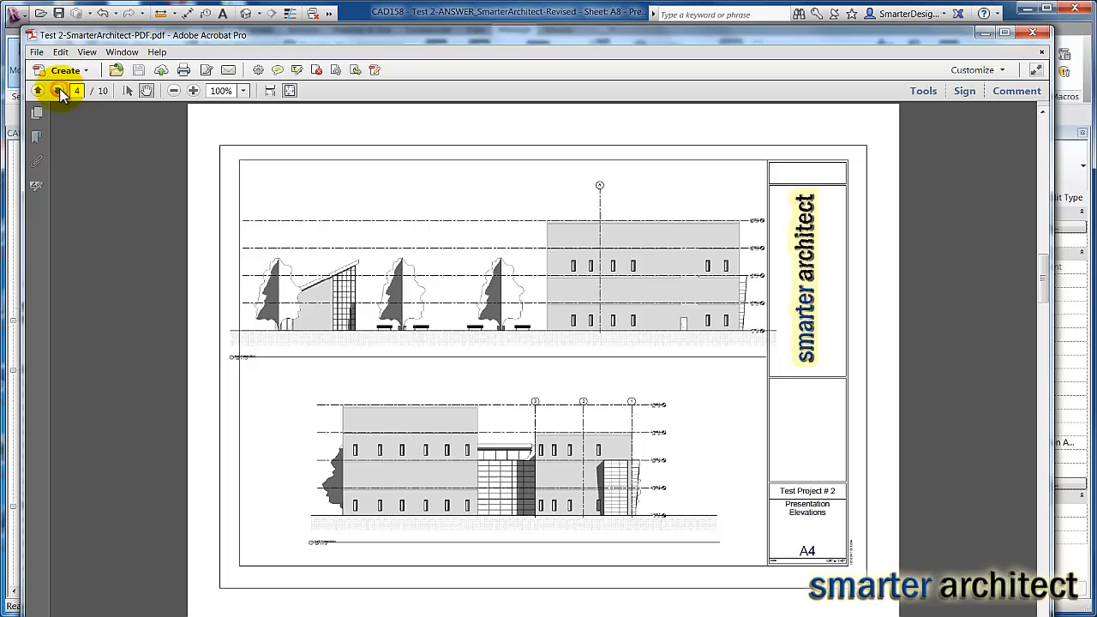
left_click(55, 93)
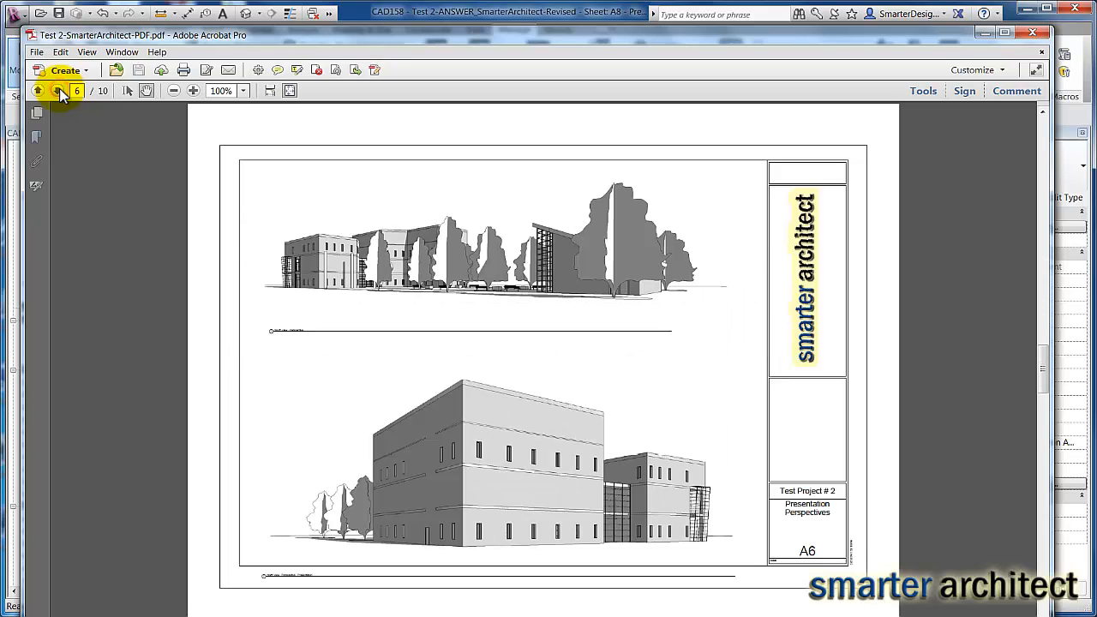
left_click(56, 93)
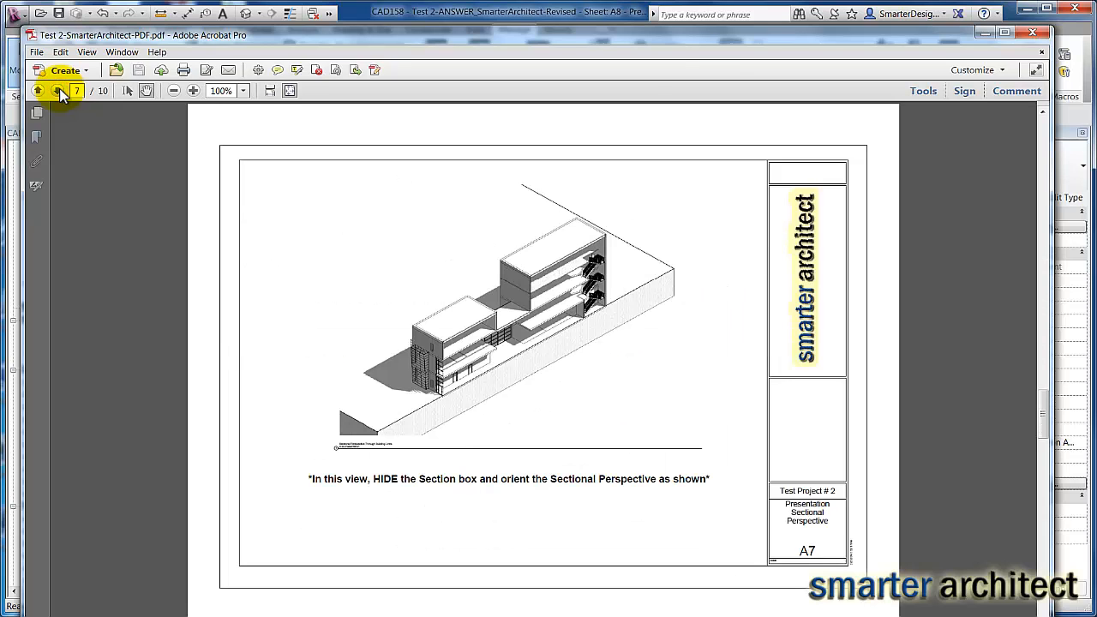
left_click(59, 91)
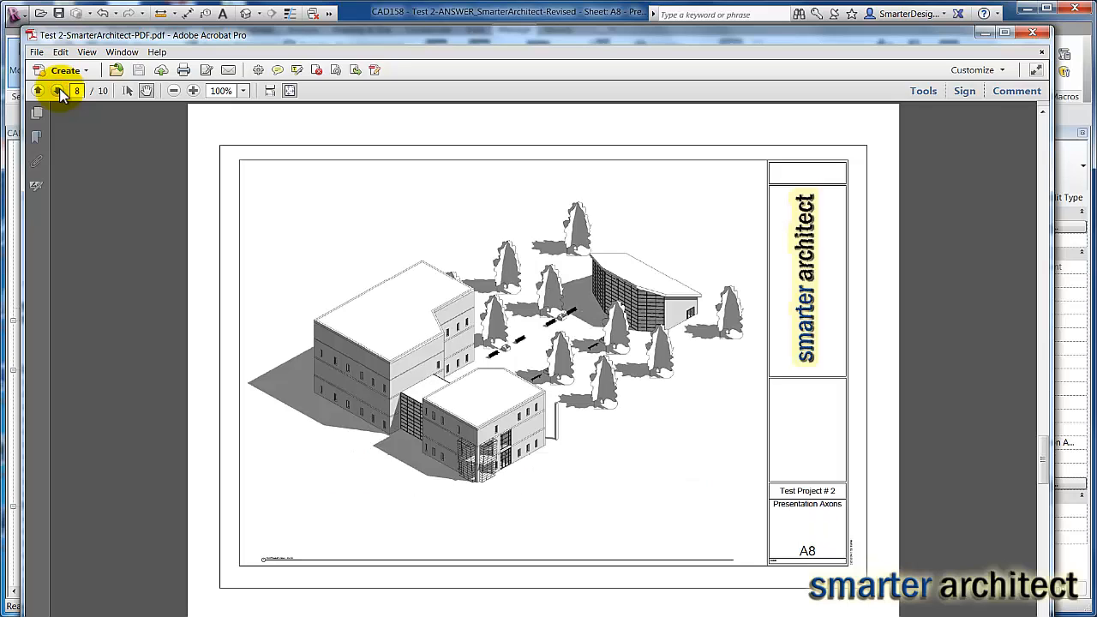
left_click(54, 89)
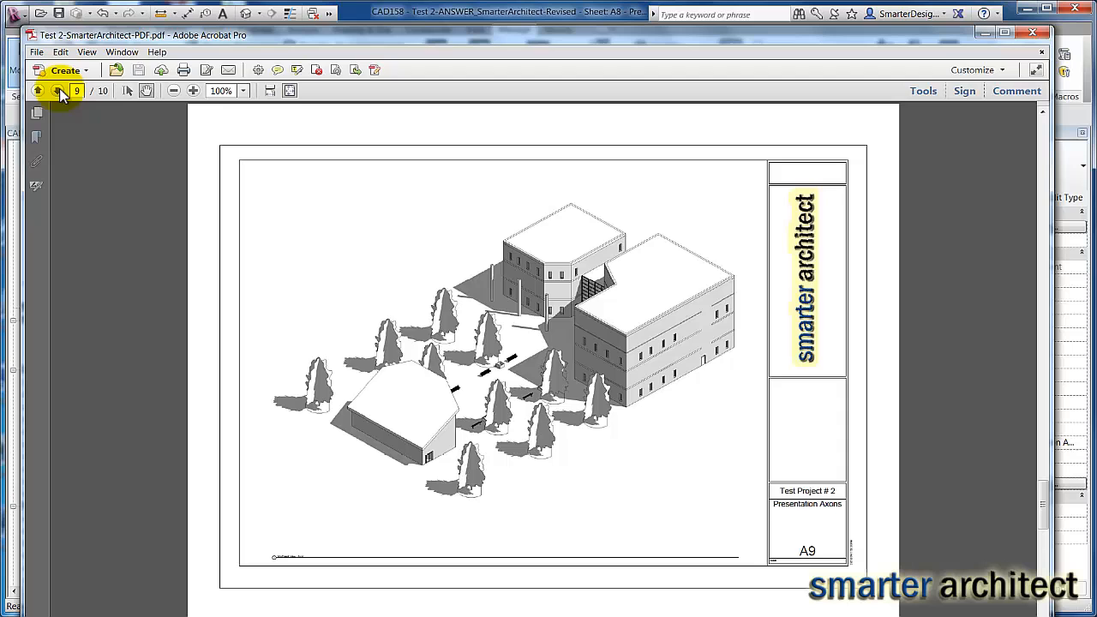
left_click(57, 91)
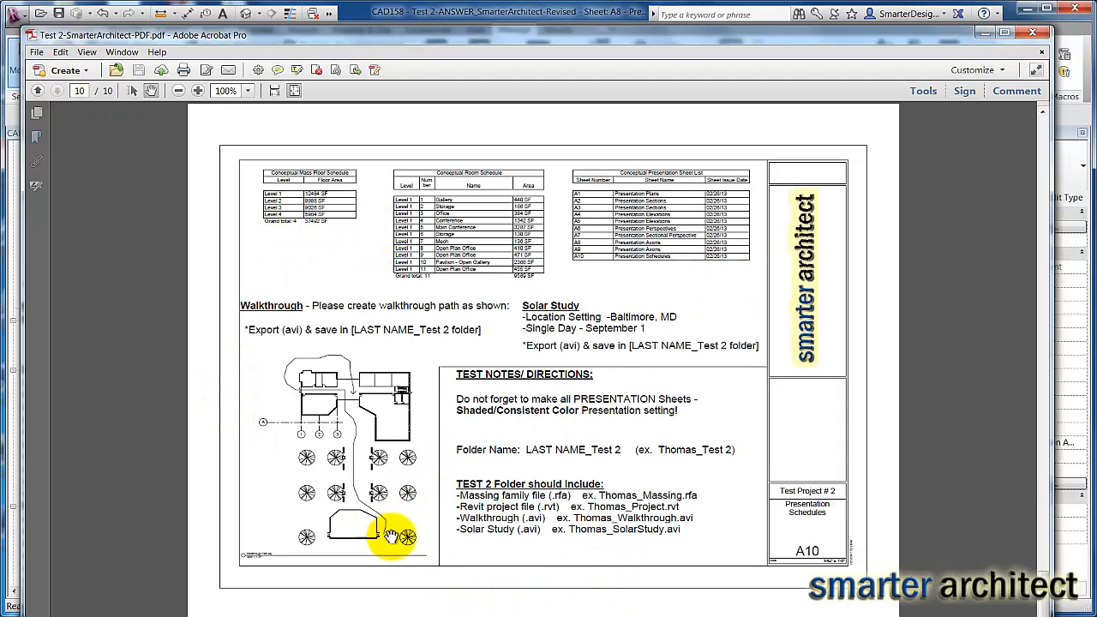
mouse_move(621, 490)
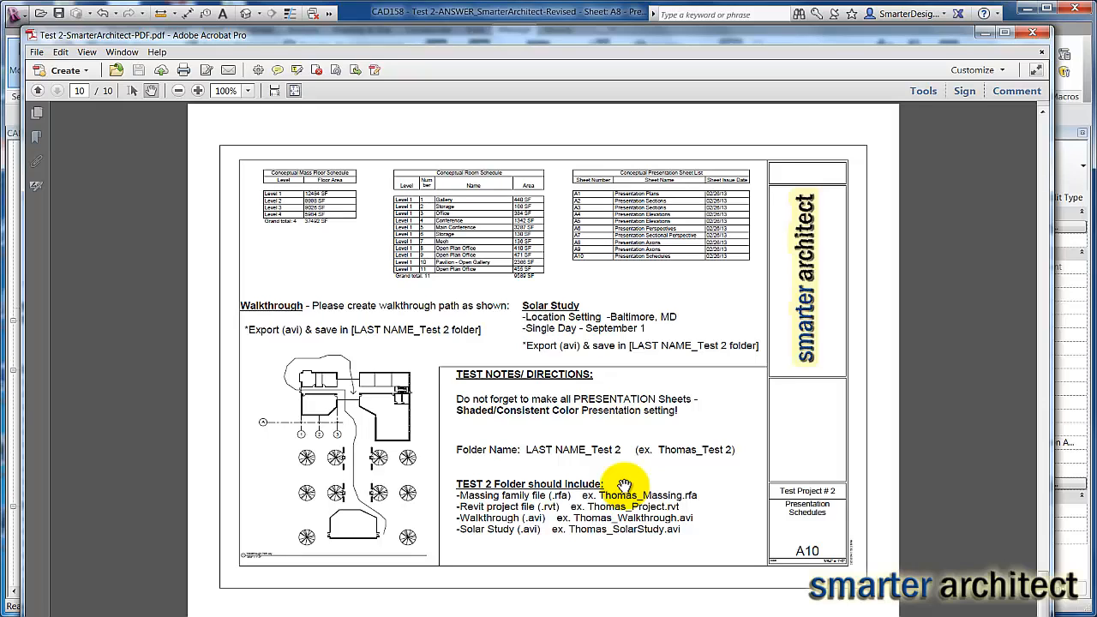
mouse_move(749, 276)
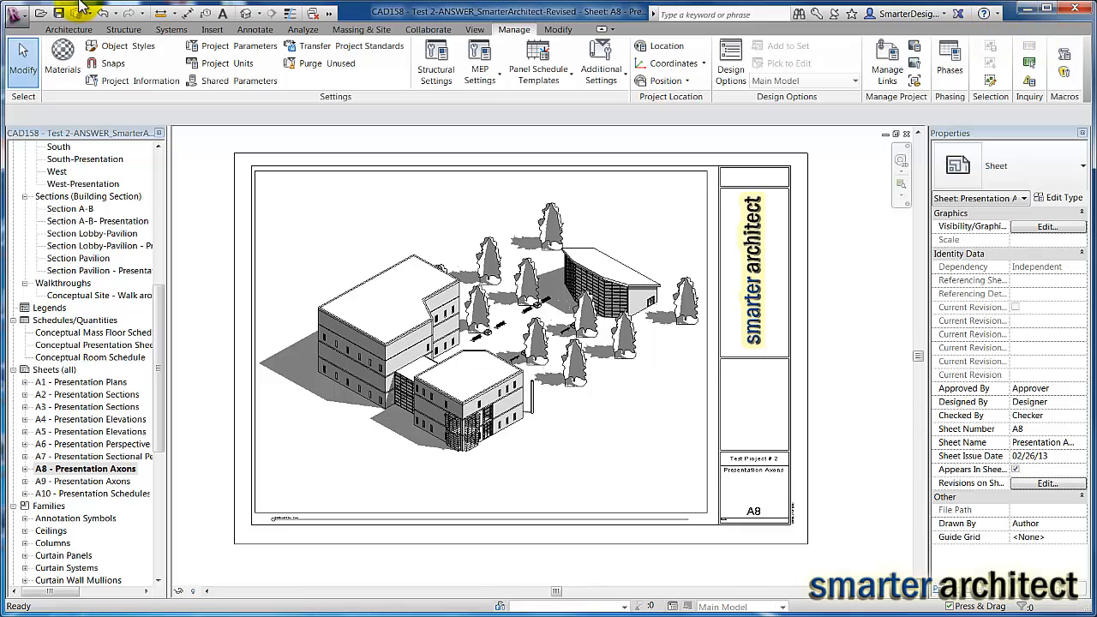
mouse_move(19, 14)
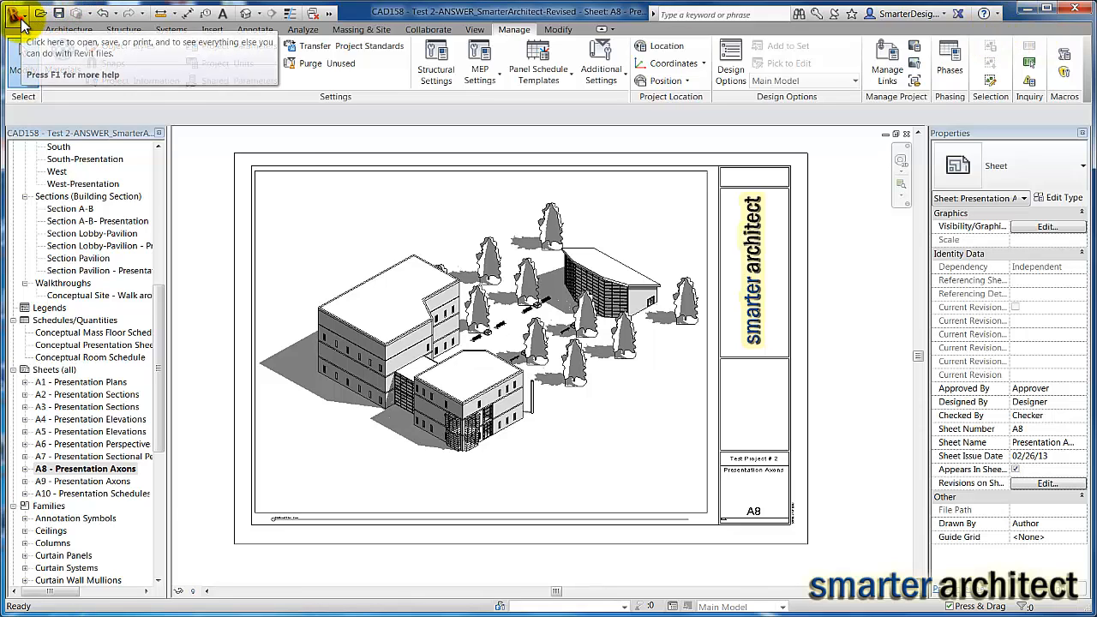
Back in Revit, bring up the application menu toward its Publish entry
left_click(21, 19)
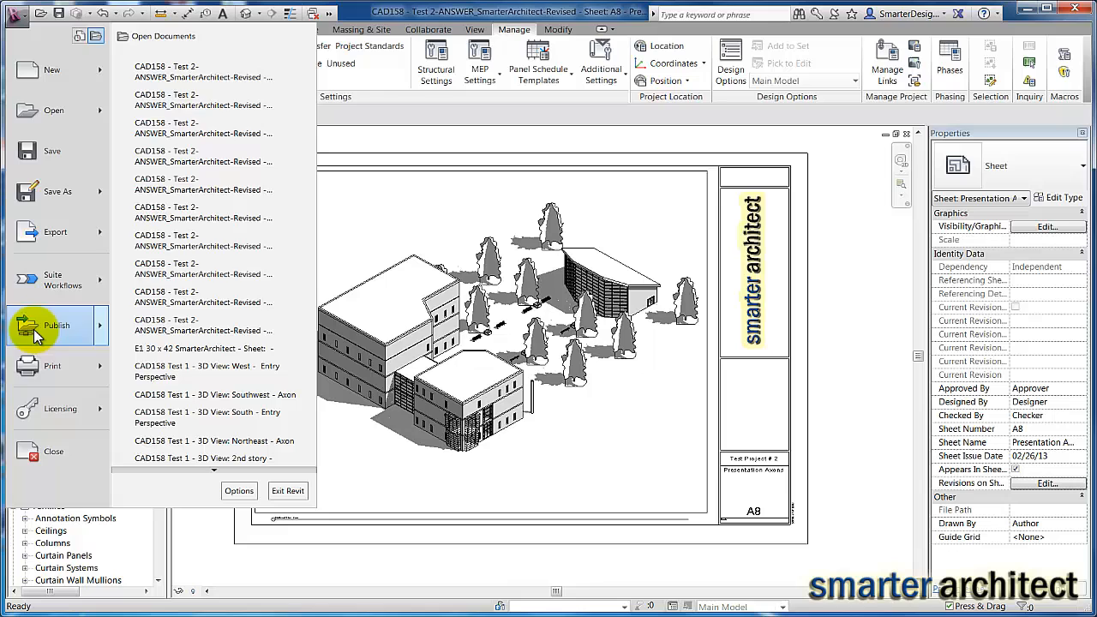